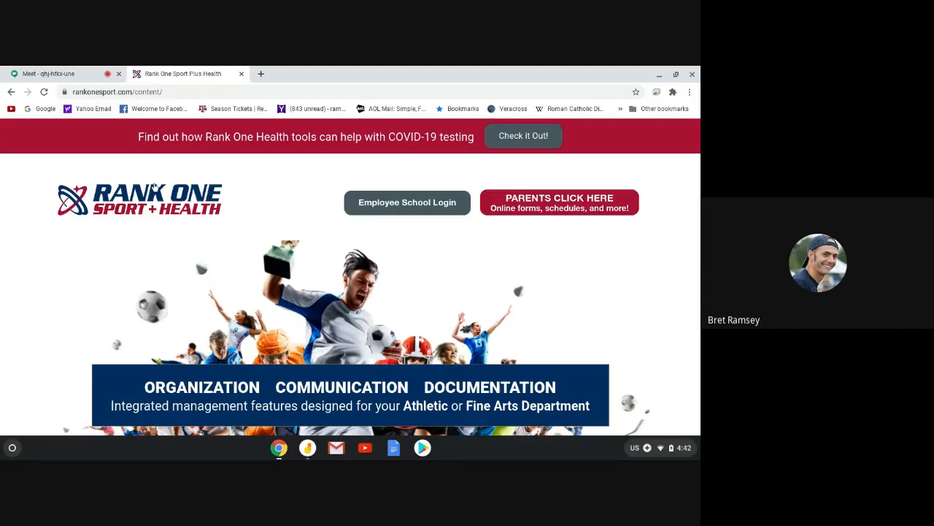
mouse_move(80, 105)
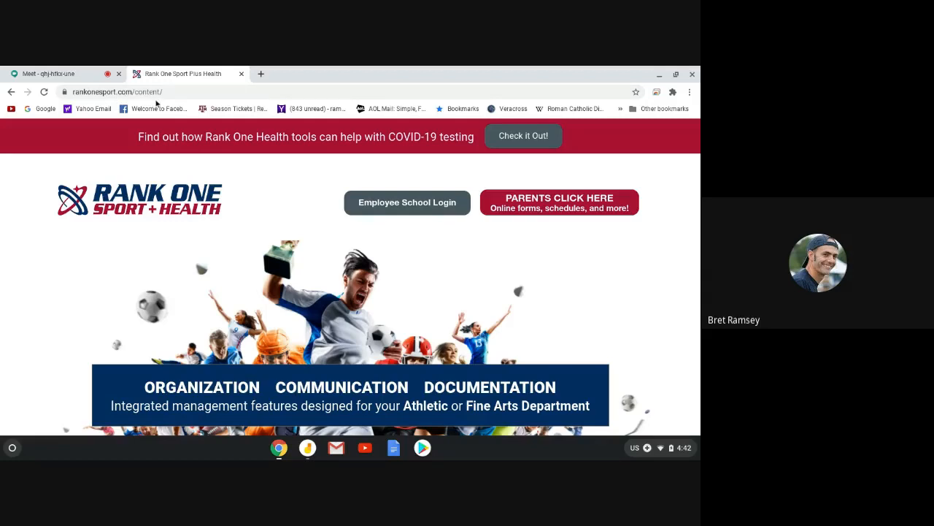
mouse_move(268, 192)
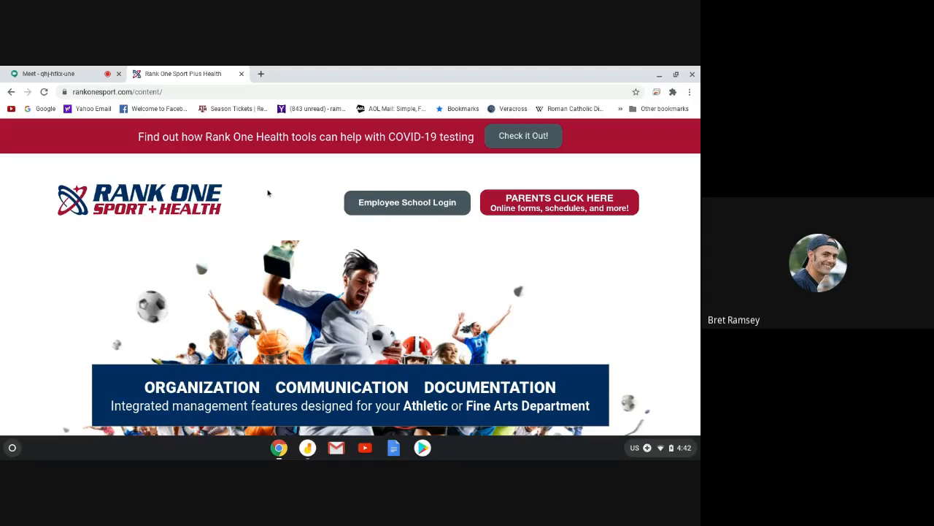
mouse_move(543, 263)
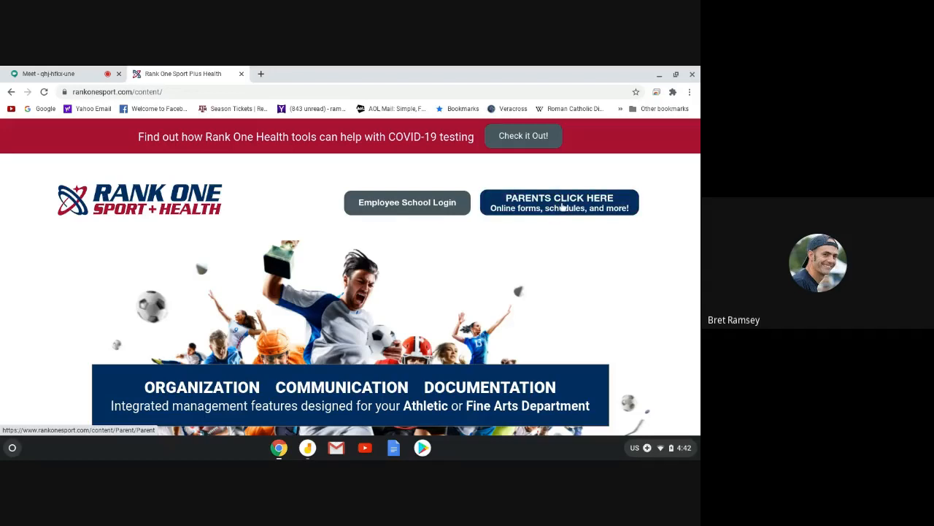
Enter the parent portal and continue to the View Forms page that asks for the student's state
left_click(559, 202)
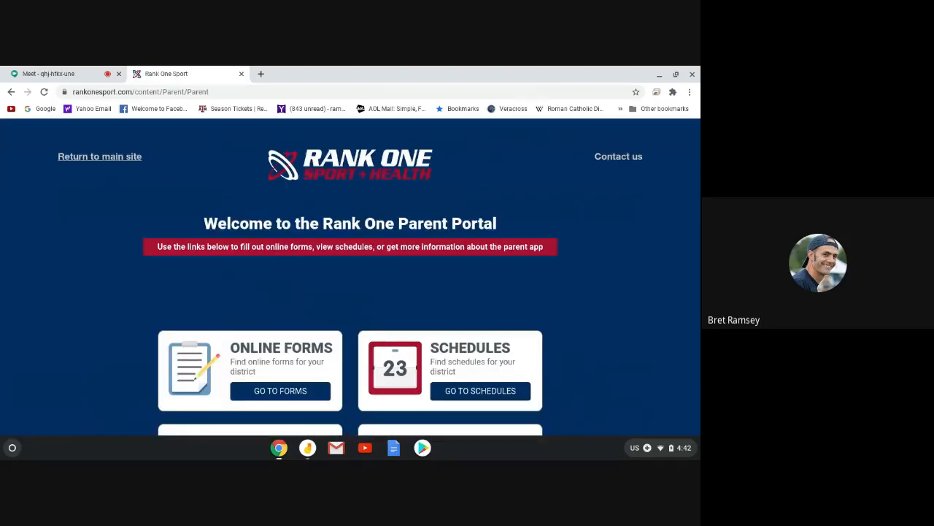
scroll("down", 3)
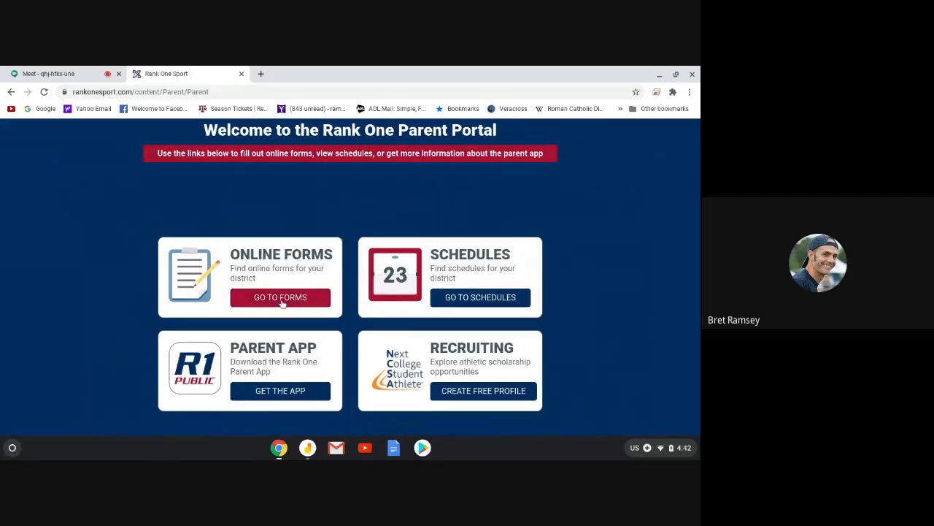
left_click(281, 298)
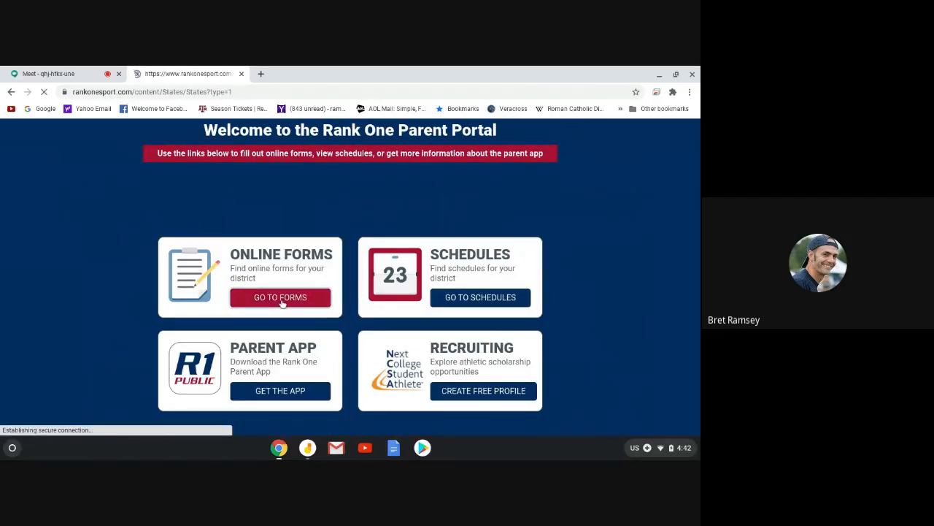
left_click(280, 298)
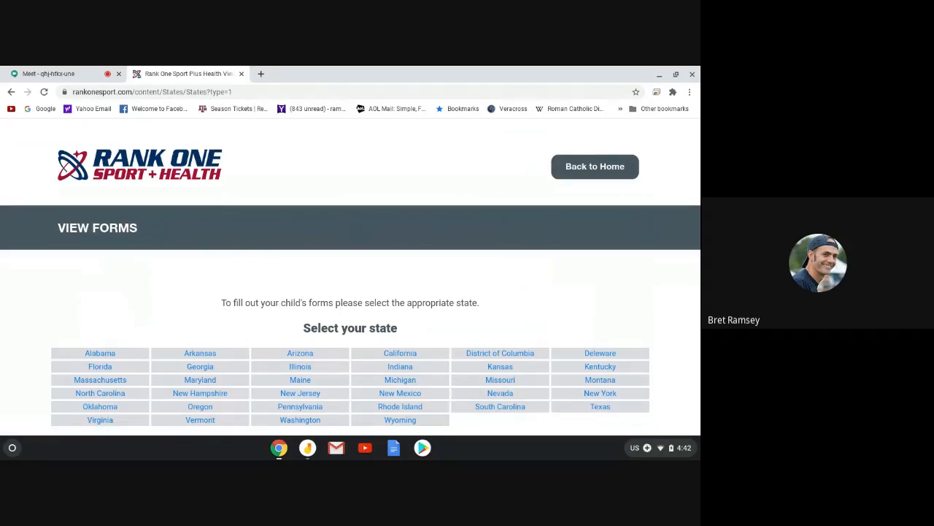
scroll("down", 3)
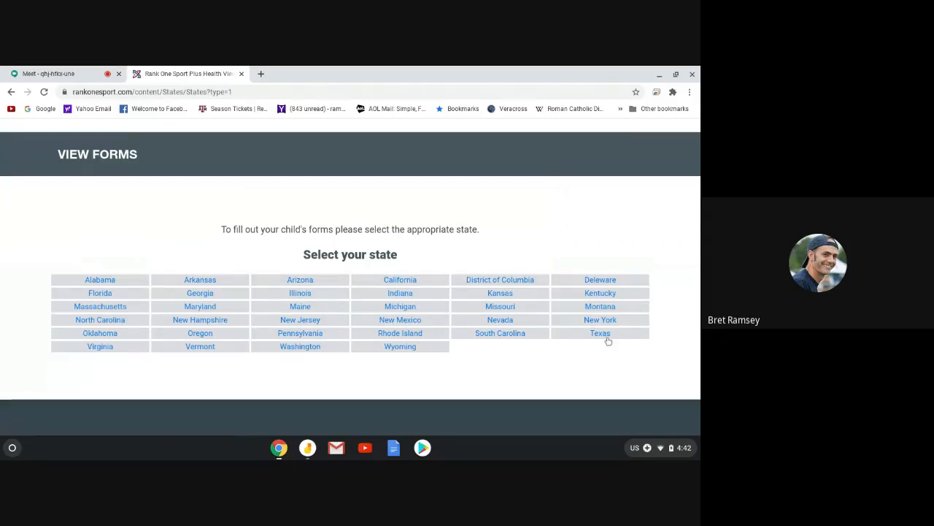
mouse_move(600, 333)
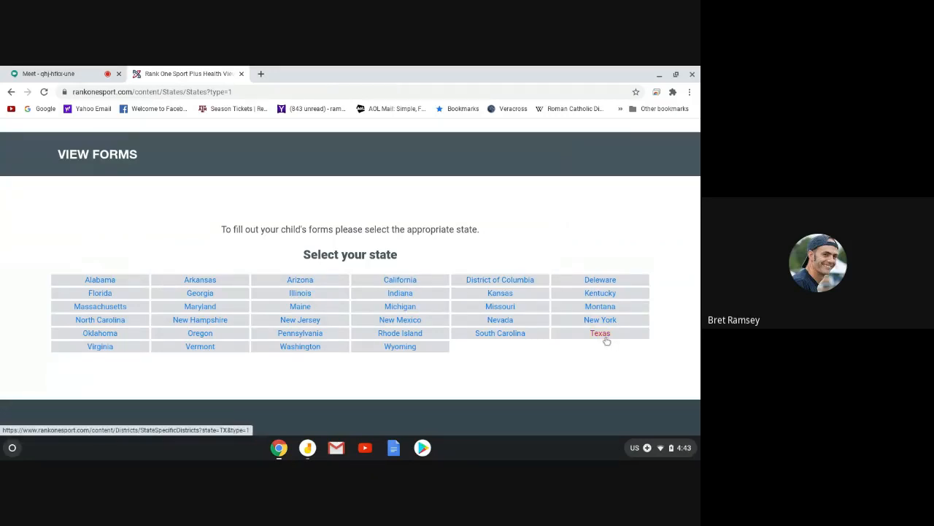
Choose Texas and pick St. Thomas' Episcopal School-Houston from the district list
left_click(599, 333)
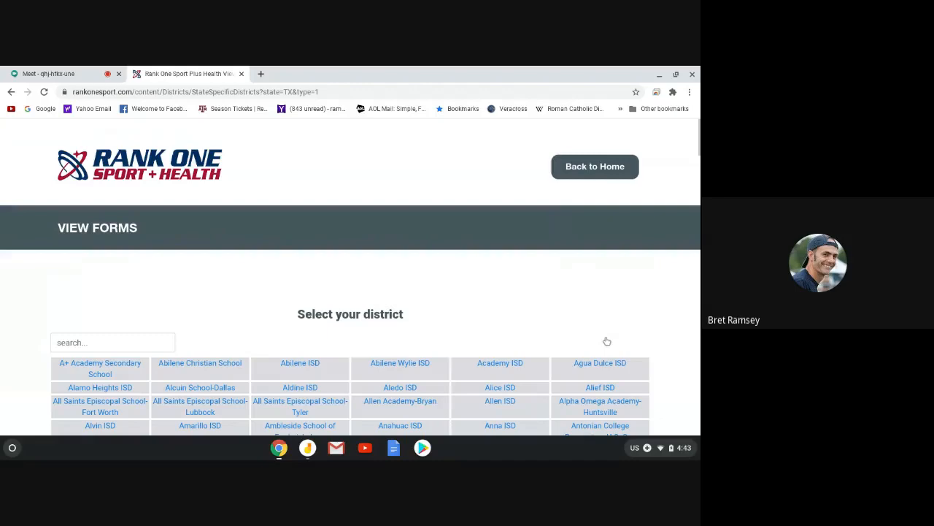
scroll("down", 3)
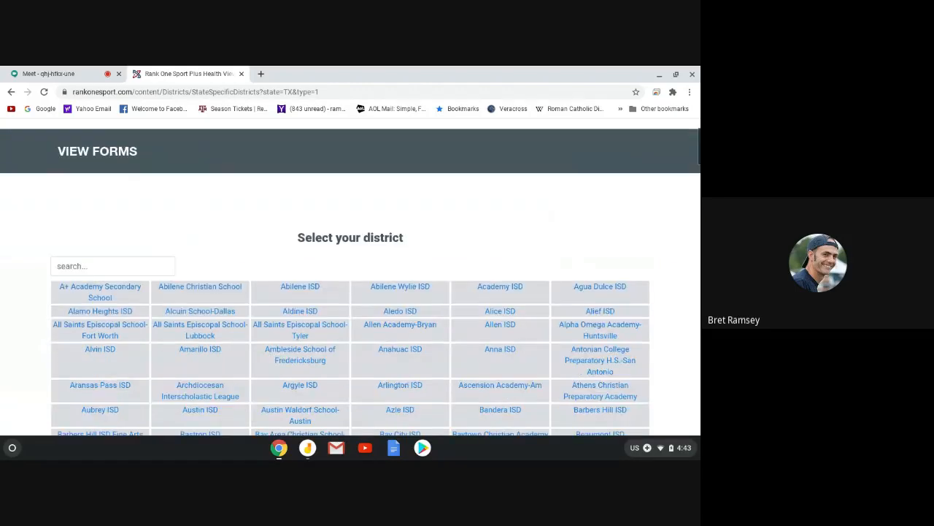
scroll("down", 3)
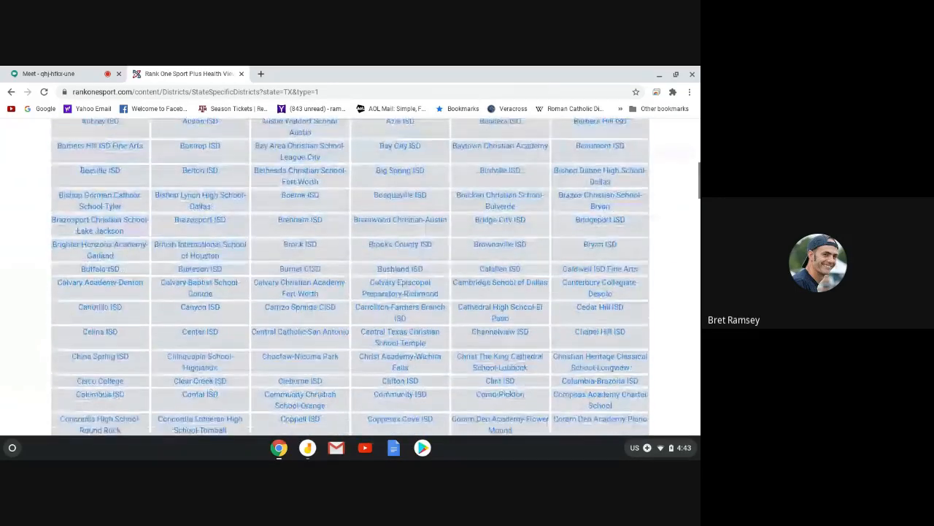
scroll("down", 3)
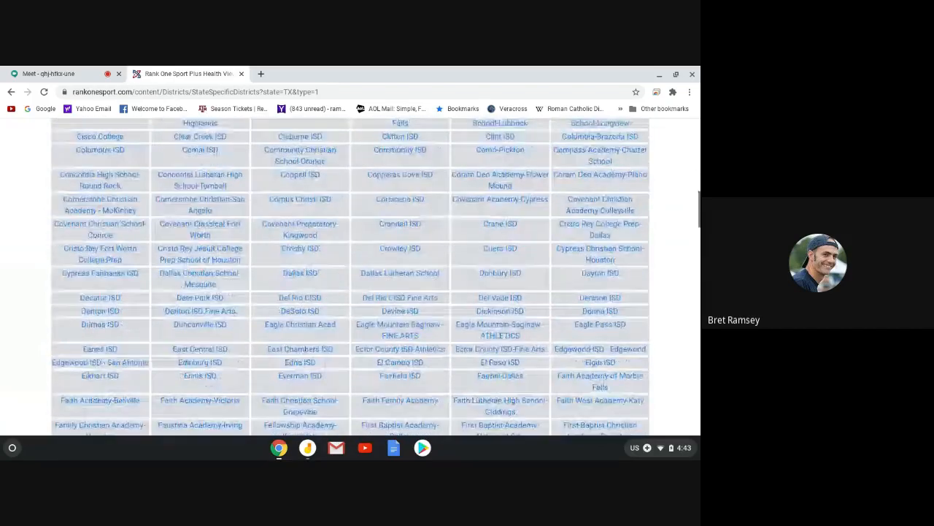
scroll("down", 3)
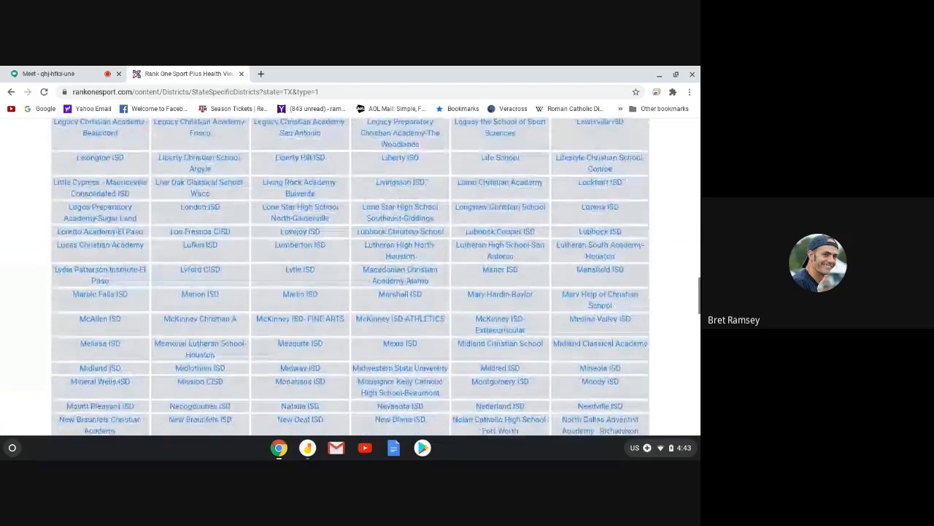
scroll("down", 3)
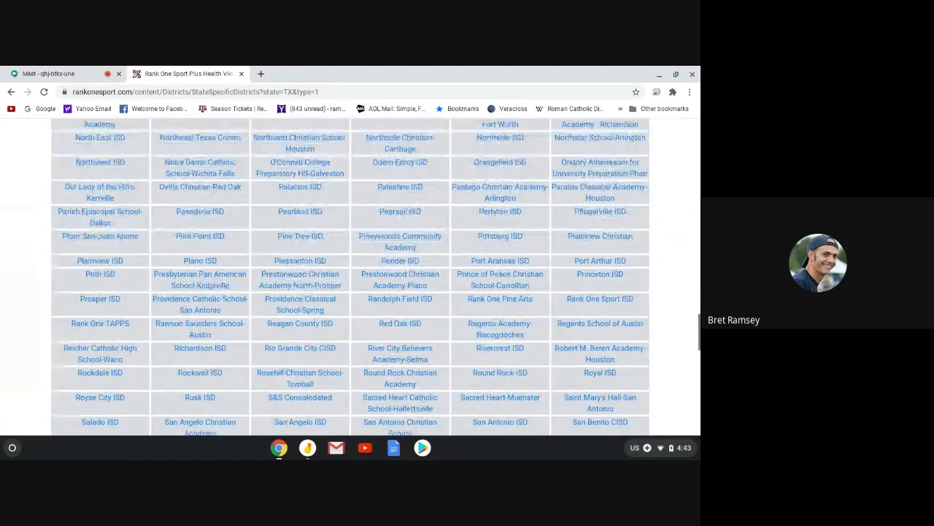
scroll("down", 3)
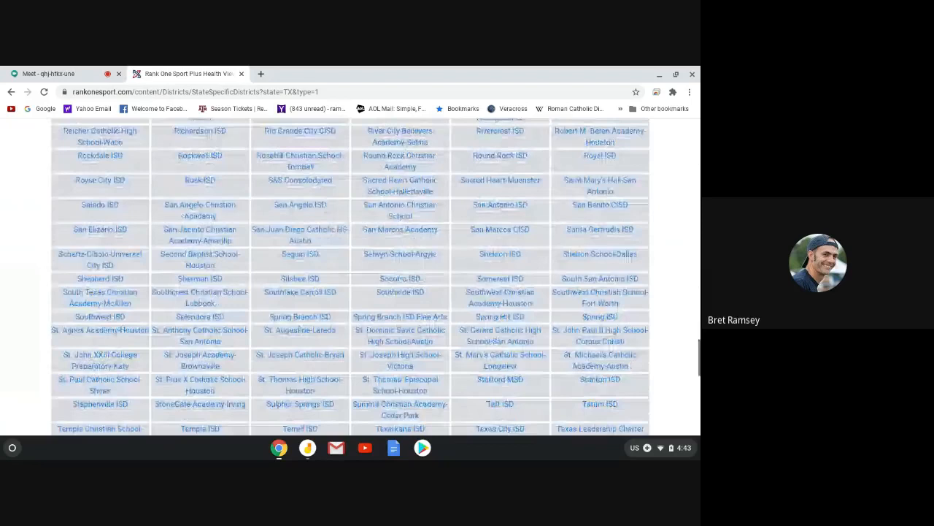
scroll("down", 3)
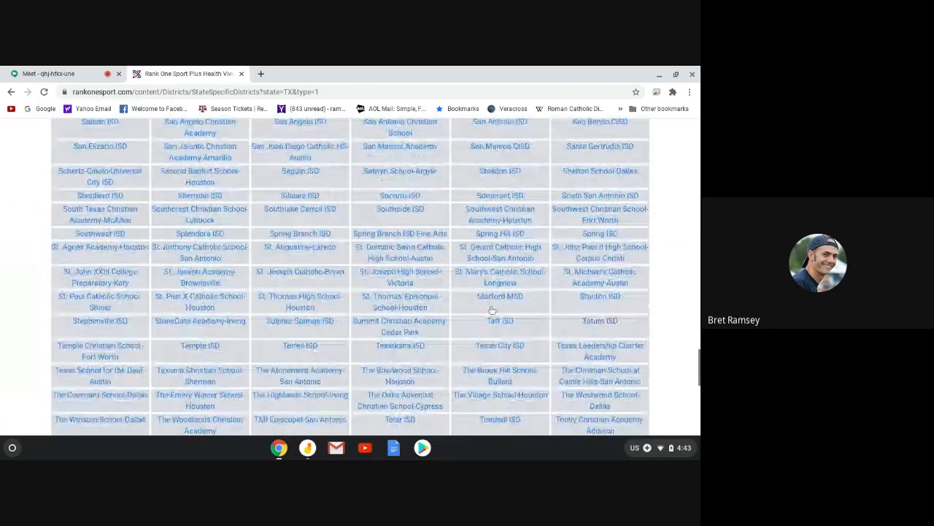
mouse_move(400, 301)
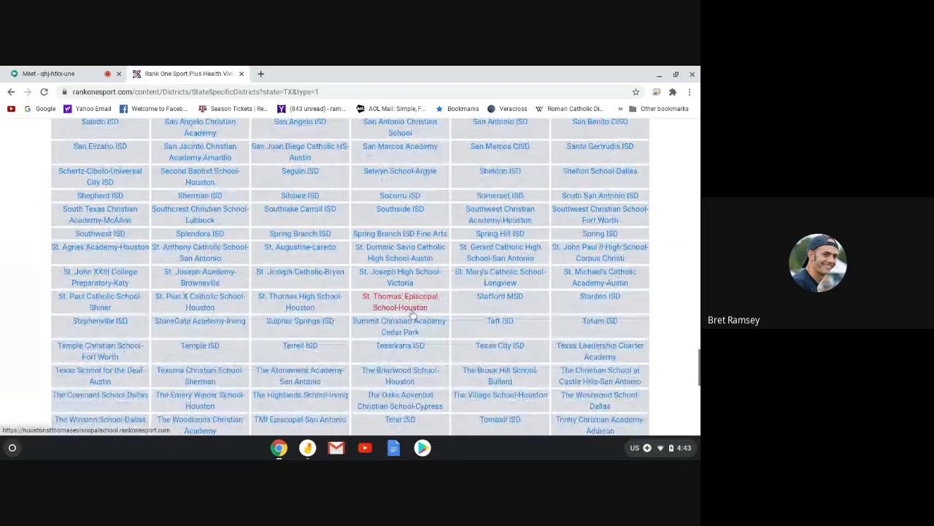
left_click(400, 301)
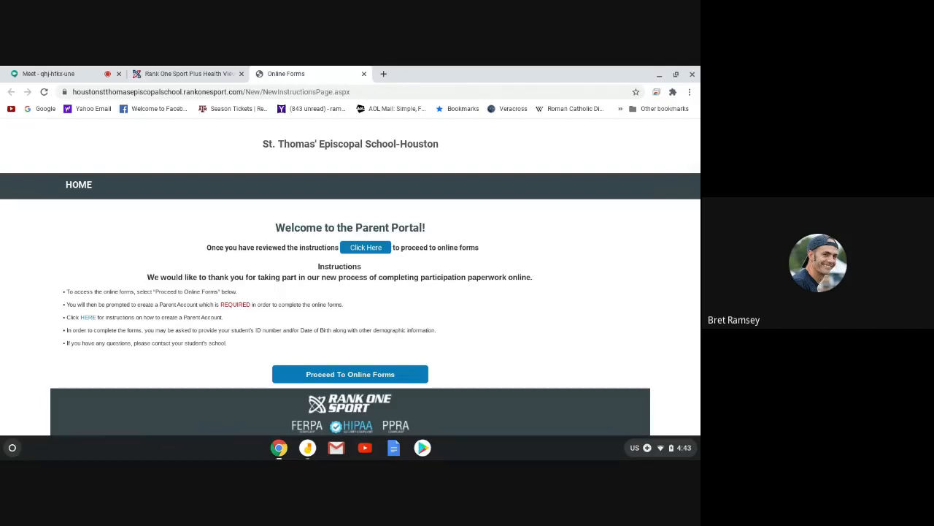
mouse_move(367, 248)
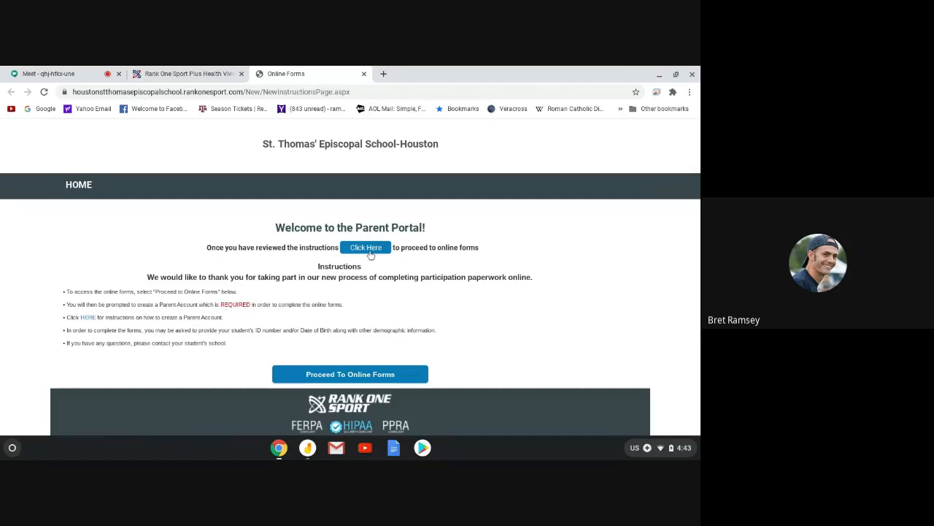
mouse_move(382, 373)
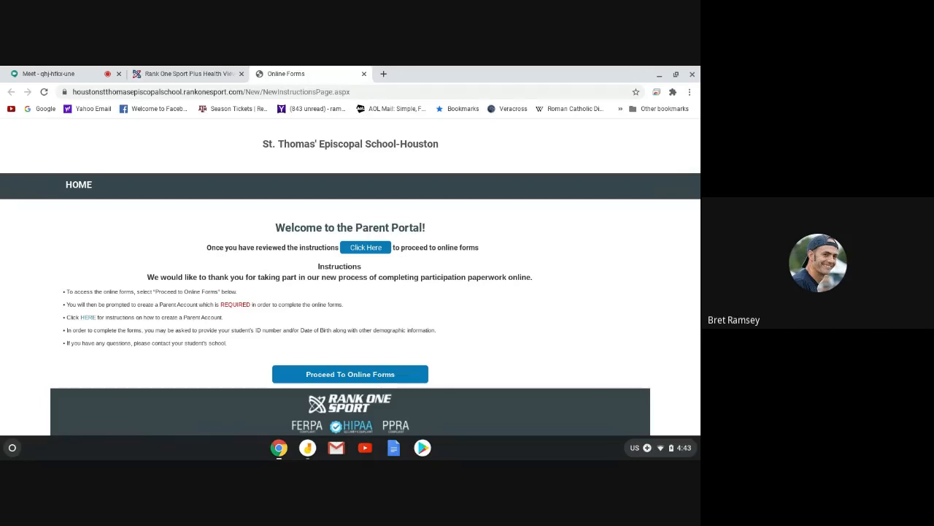
Proceed from the school's welcome page to the parent login page
left_click(351, 374)
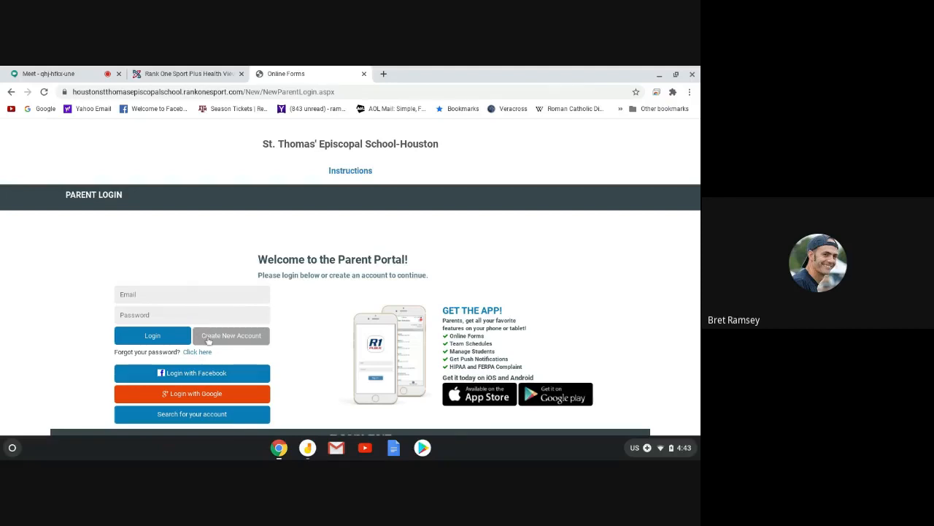
Sign in with the saved 'ramsey' parent email and its password to reach the students list
left_click(191, 295)
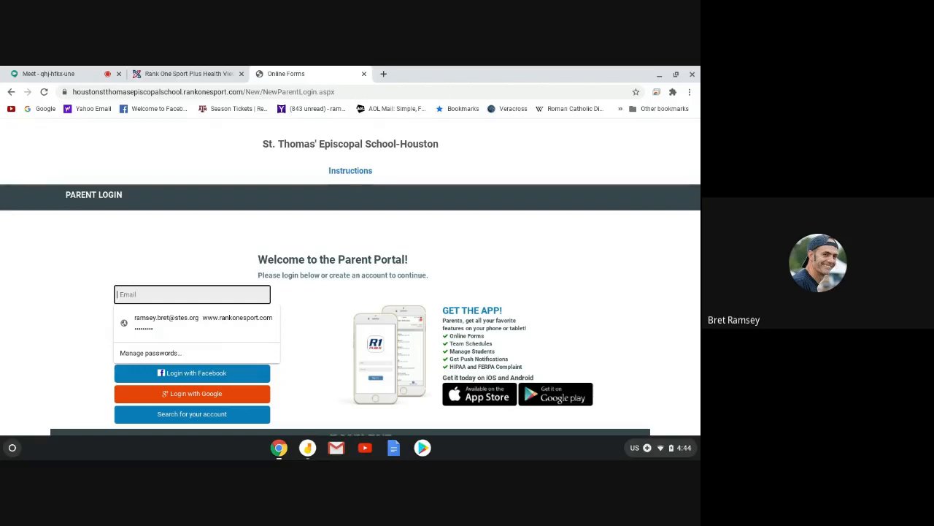
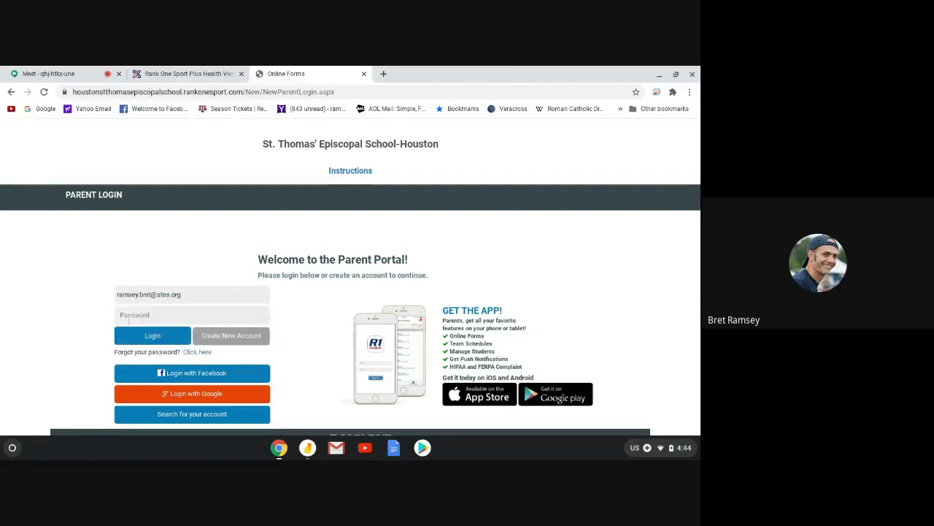
type("•••")
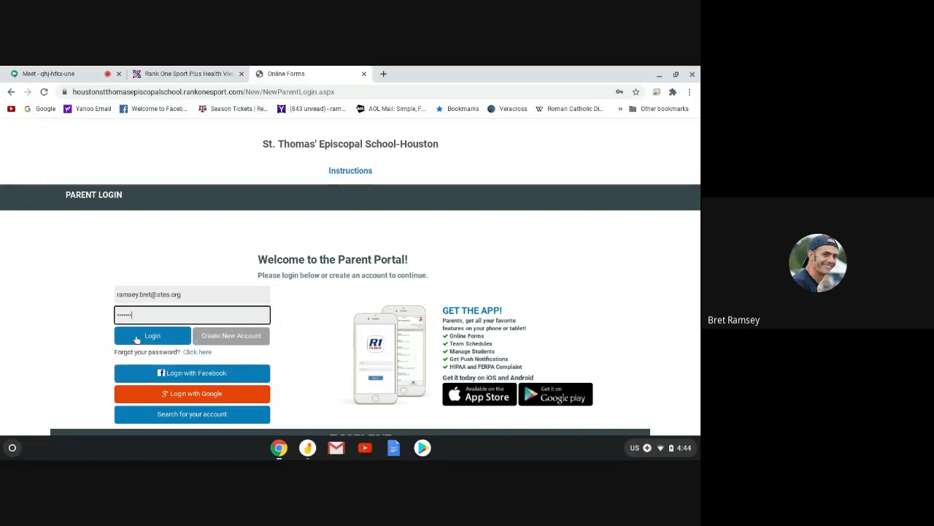
left_click(152, 335)
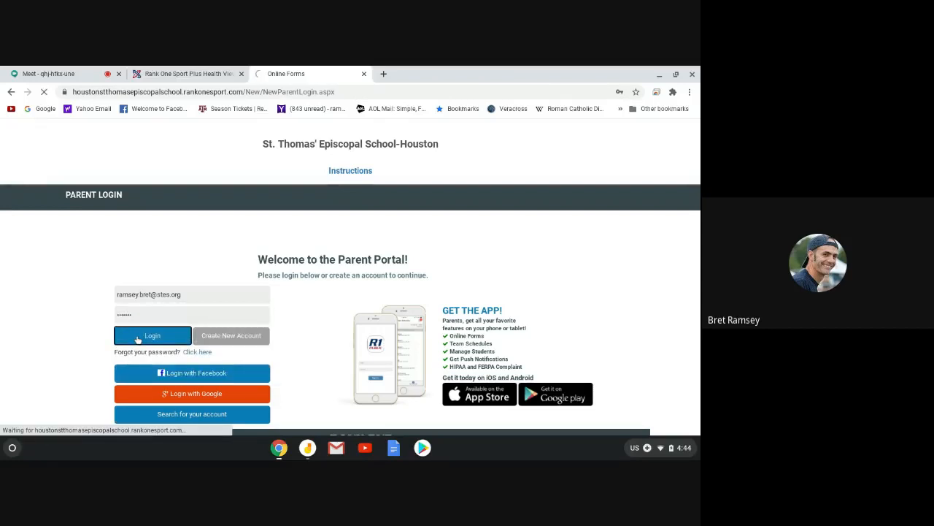
left_click(152, 334)
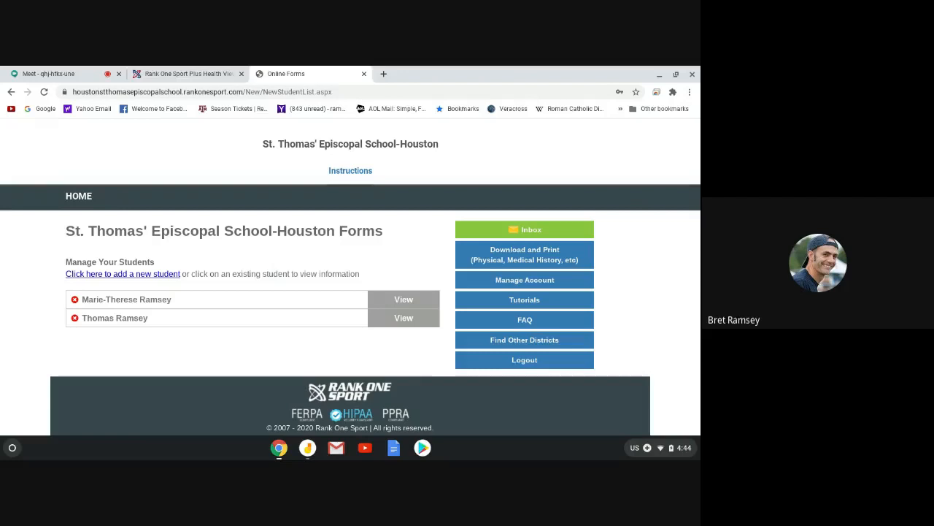
mouse_move(143, 322)
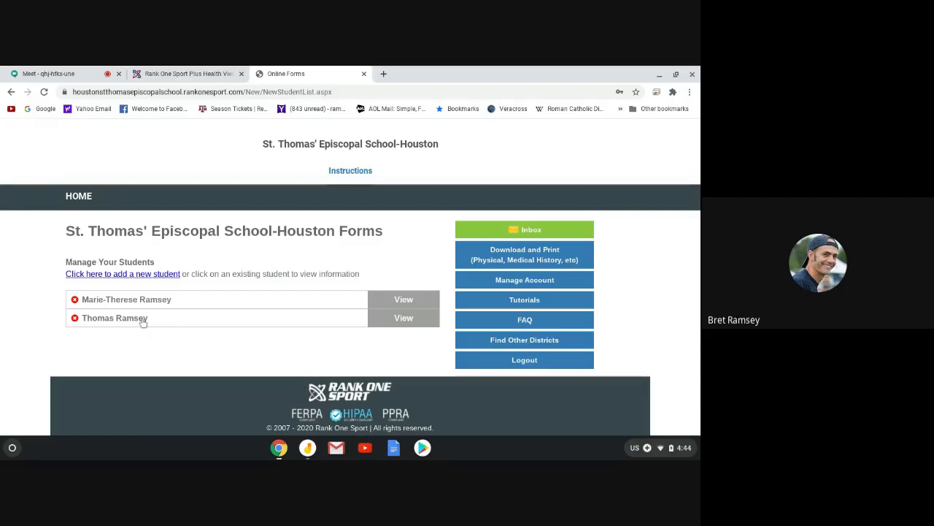
mouse_move(156, 306)
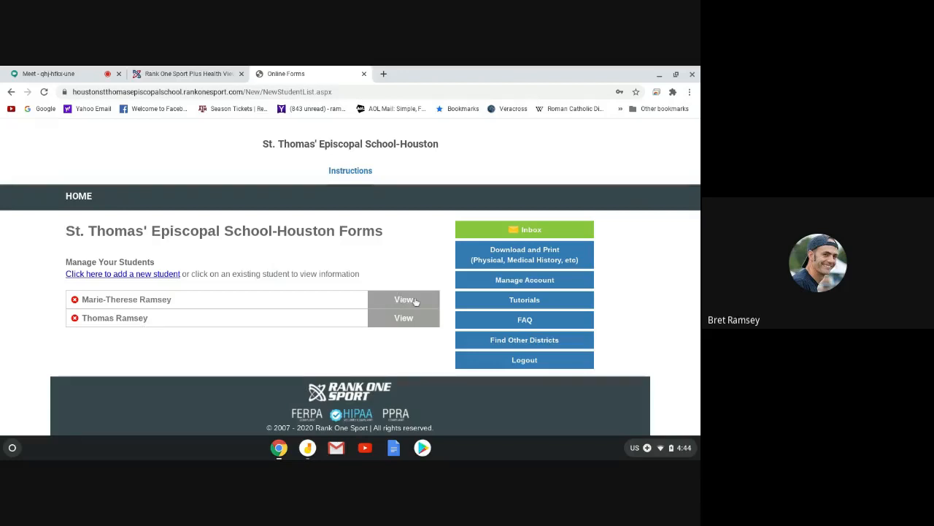
View the first student's record with her selected sport and electronic documents
left_click(403, 298)
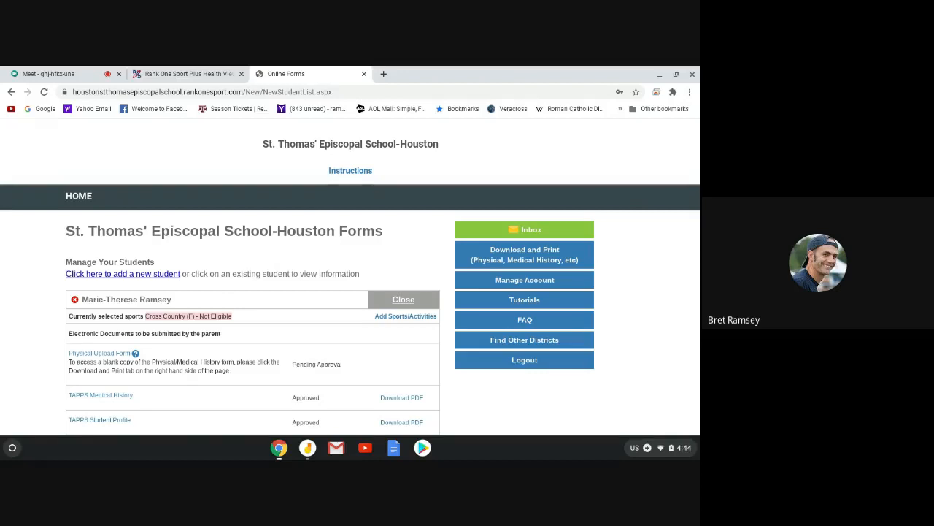
scroll("down", 3)
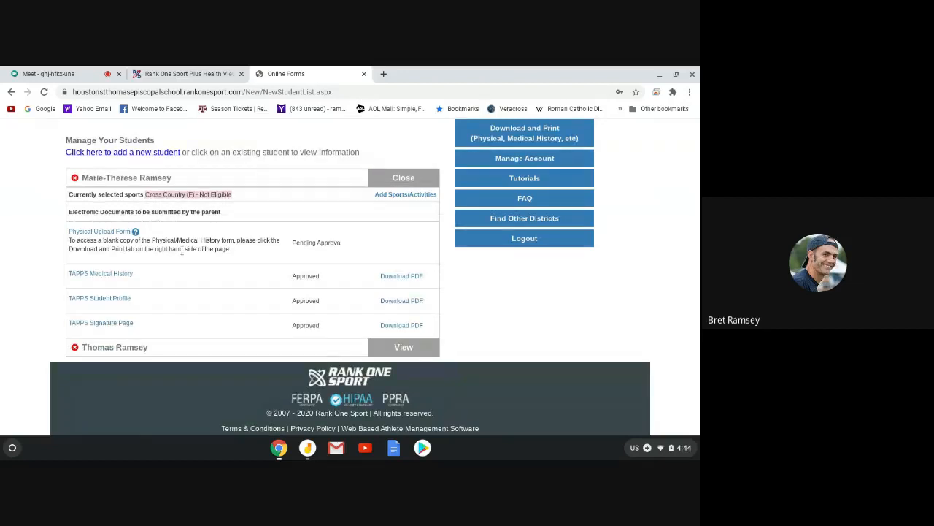
mouse_move(67, 280)
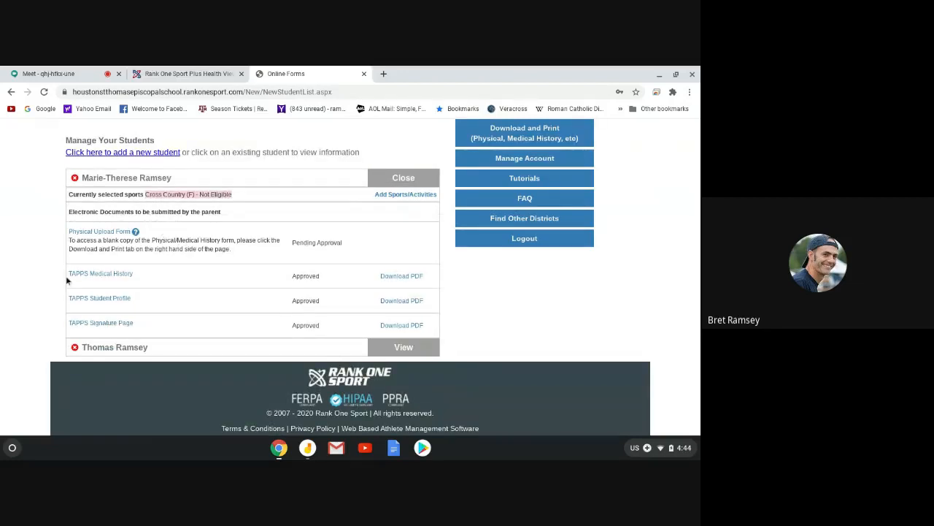
mouse_move(121, 292)
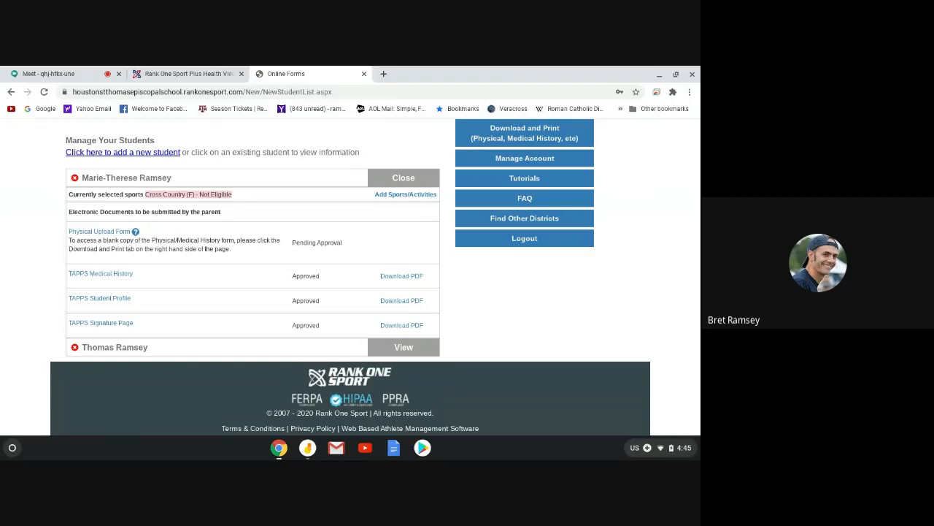
left_click(99, 231)
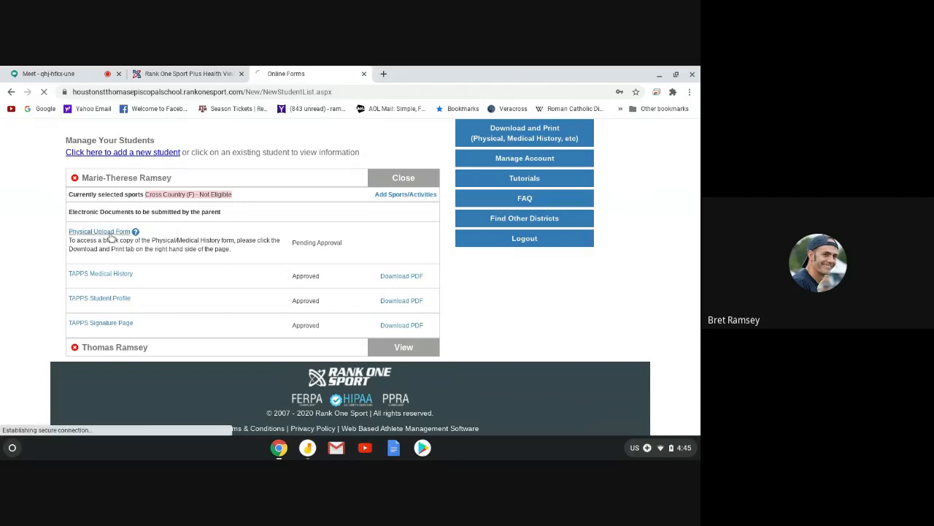
Bring up the Physical Upload Form's PDF/picture upload options, parent name field and signature box
left_click(99, 230)
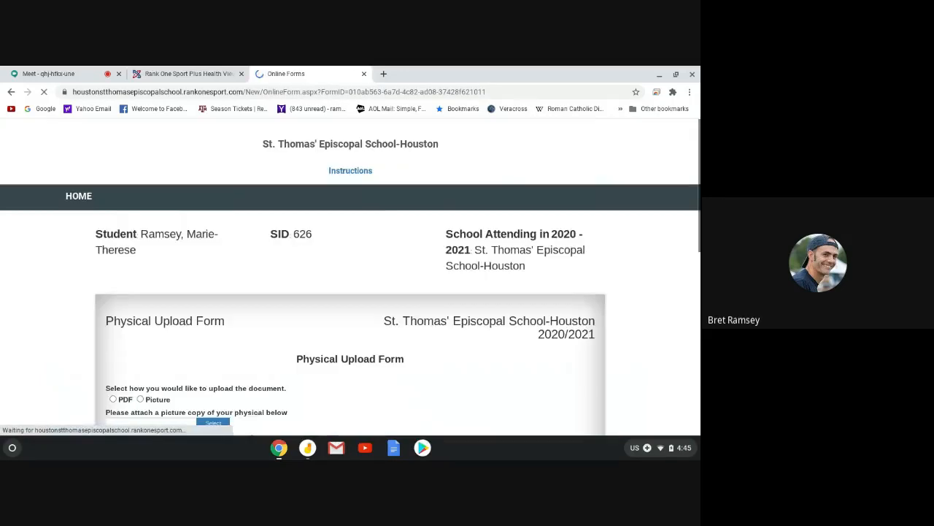
scroll("down", 3)
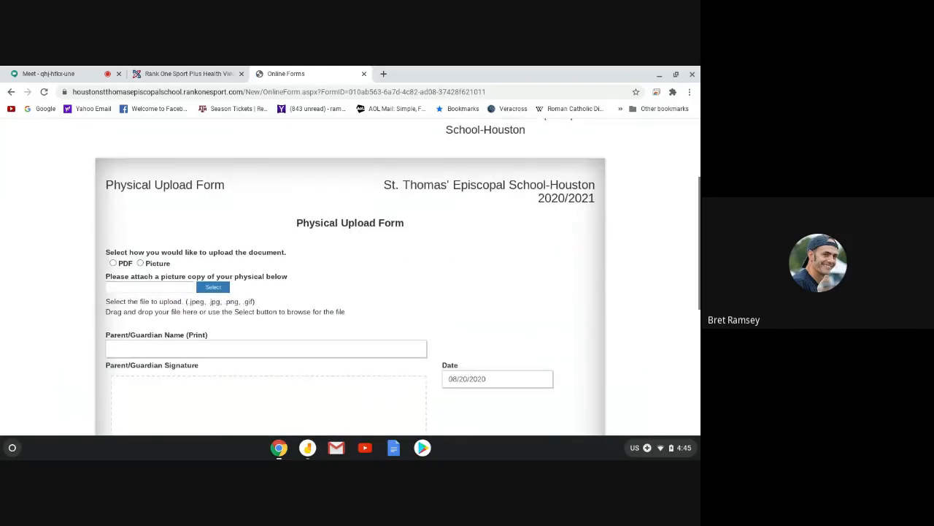
scroll("down", 3)
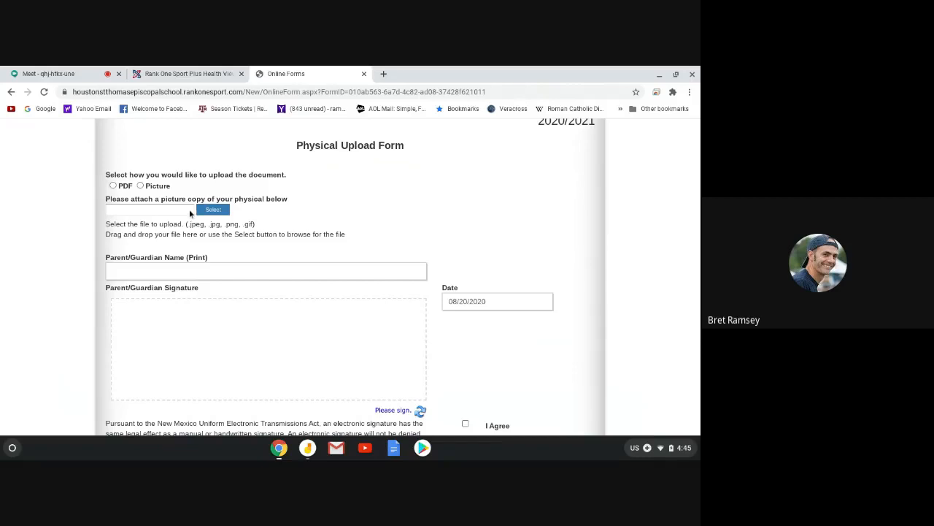
mouse_move(179, 187)
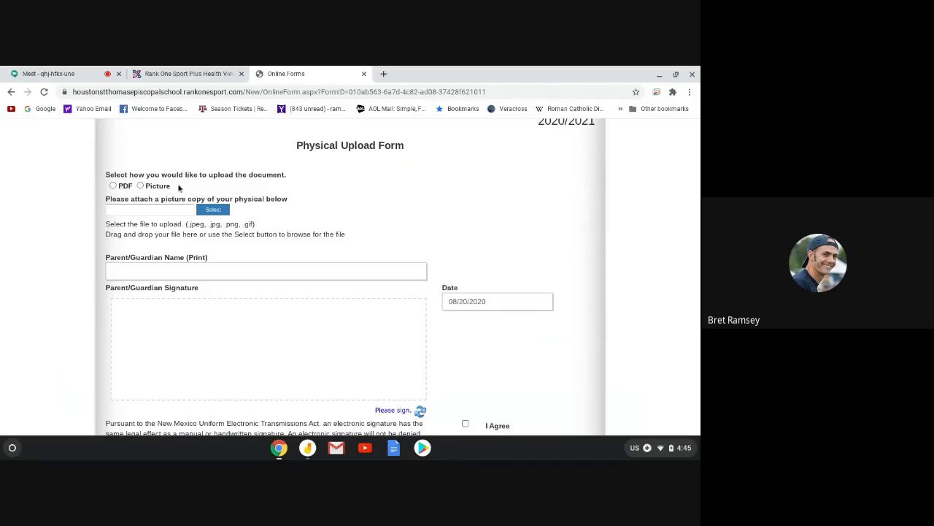
mouse_move(199, 197)
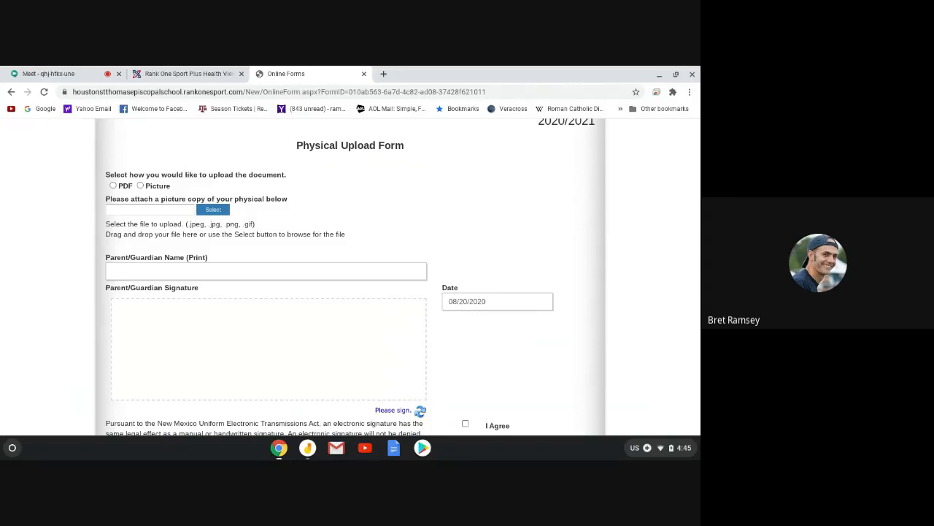
mouse_move(340, 116)
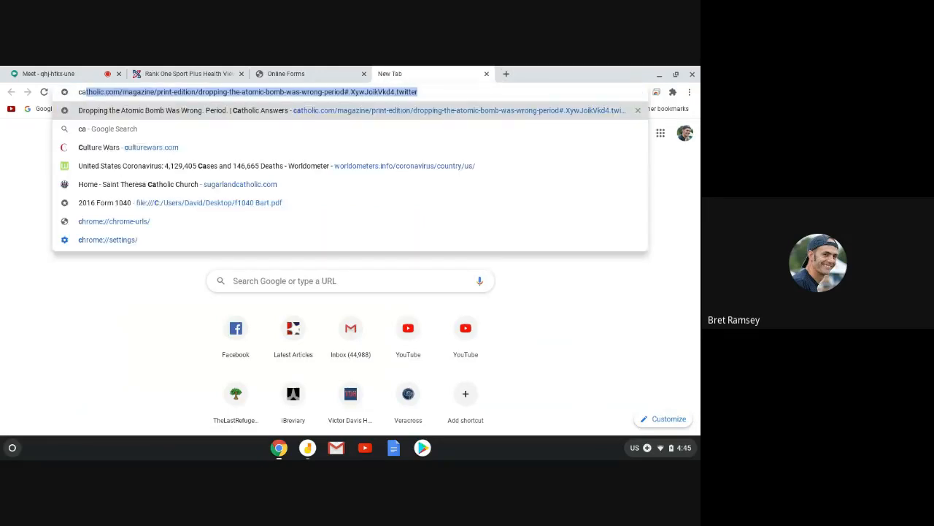
Search Google for 'cam scanner' and go to the CamScanner website result
type("cam scanner")
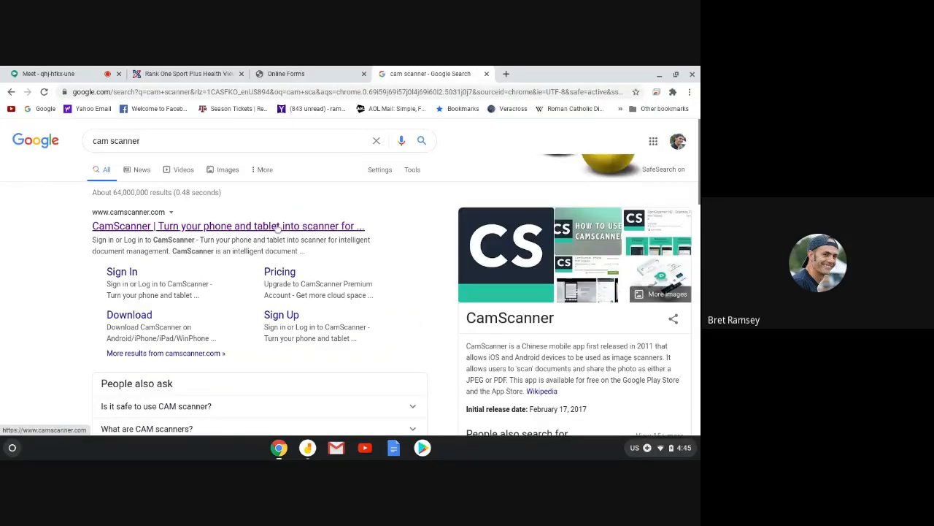
left_click(228, 225)
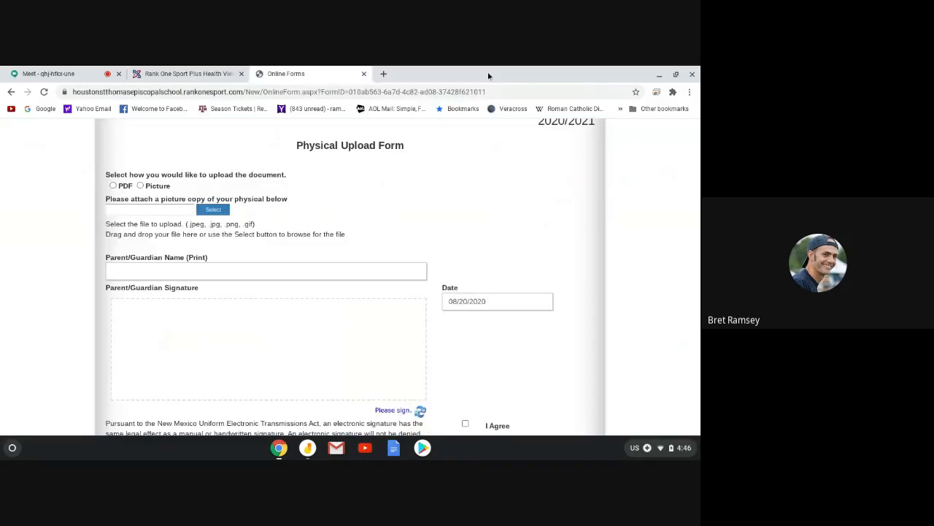
mouse_move(348, 197)
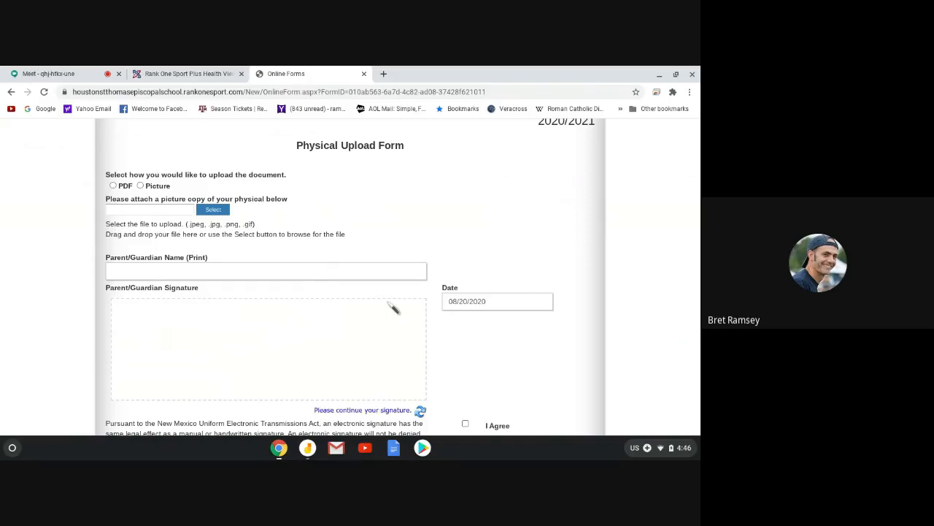
mouse_move(365, 73)
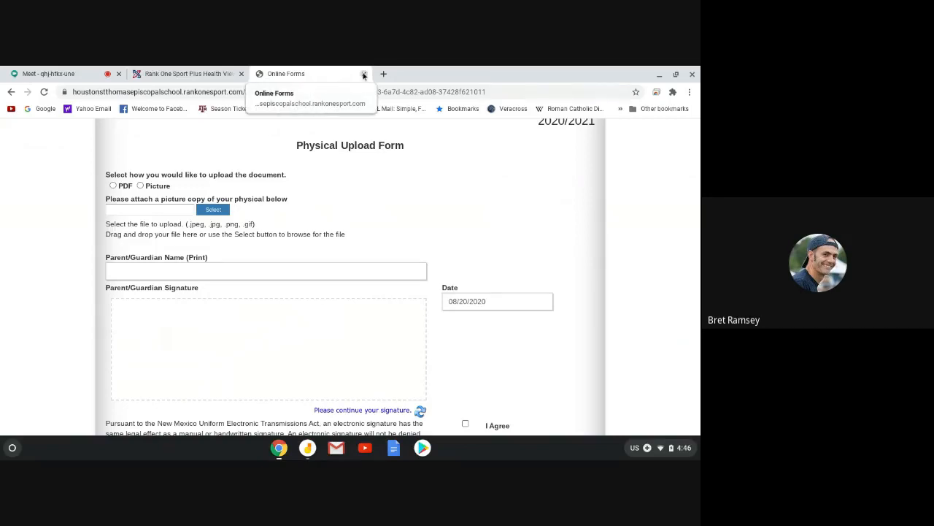
Switch to the Rank One tab listing Texas schools and districts
left_click(365, 73)
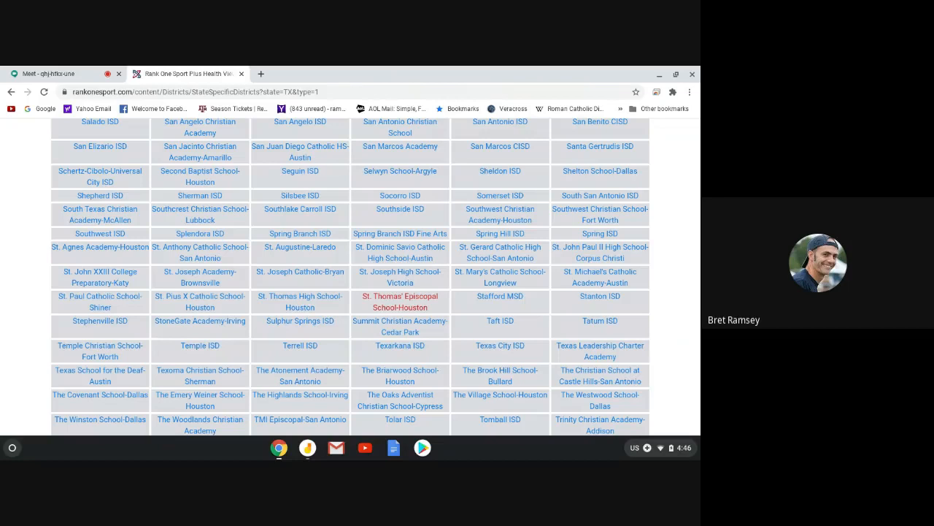
mouse_move(309, 118)
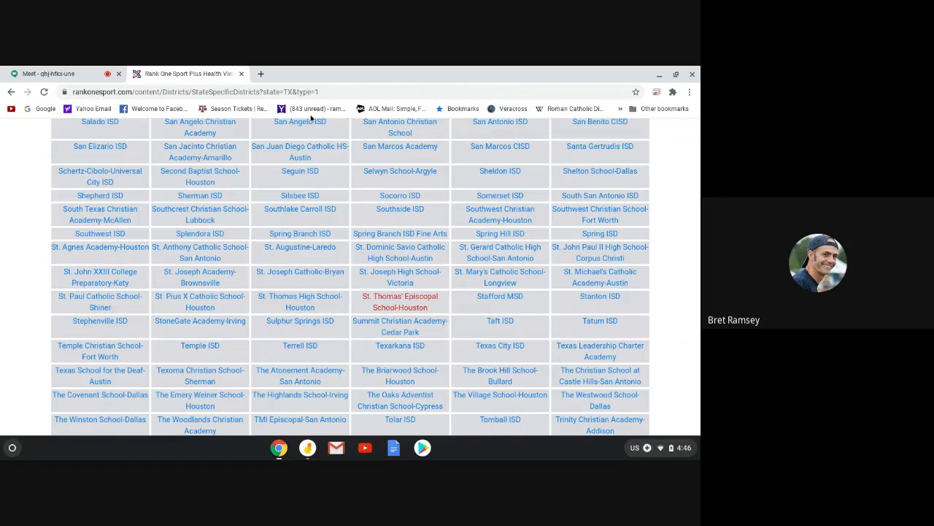
Return to the student's forms list and bring up the TAPPS Medical History form
left_click(400, 301)
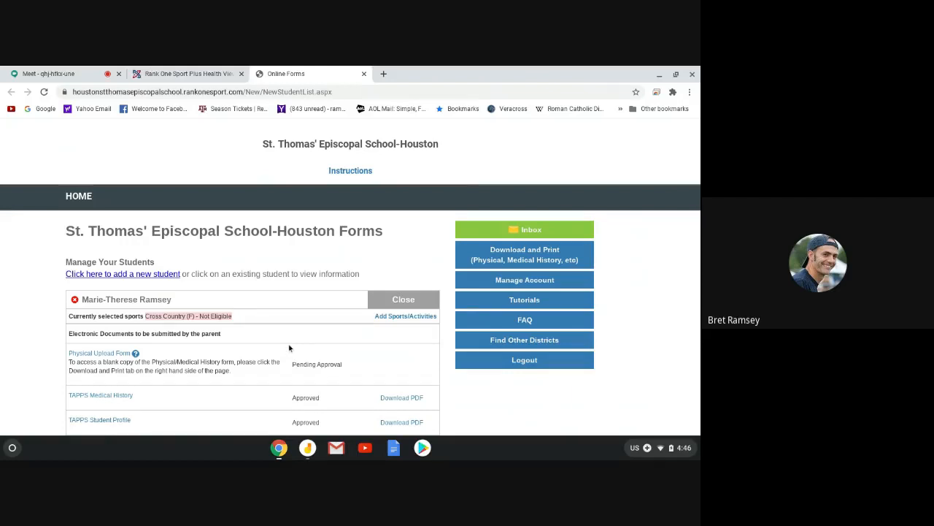
scroll("down", 3)
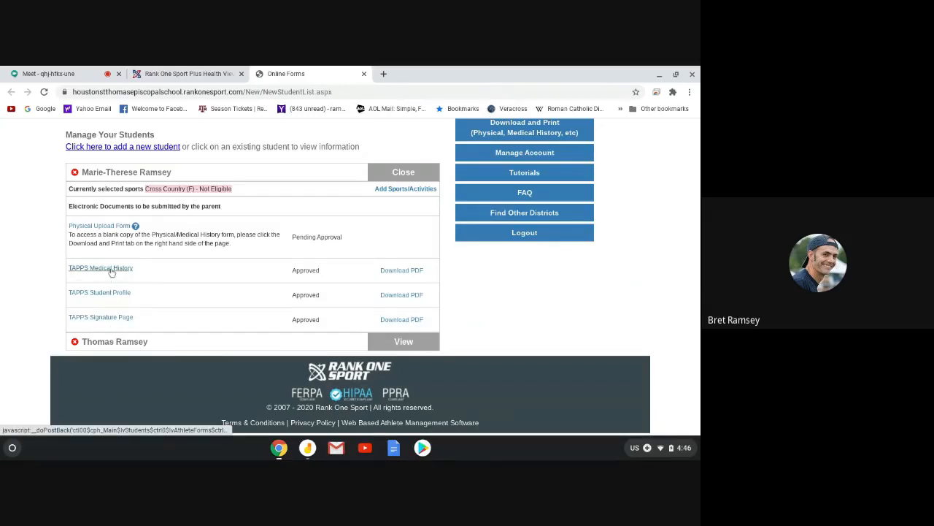
left_click(99, 269)
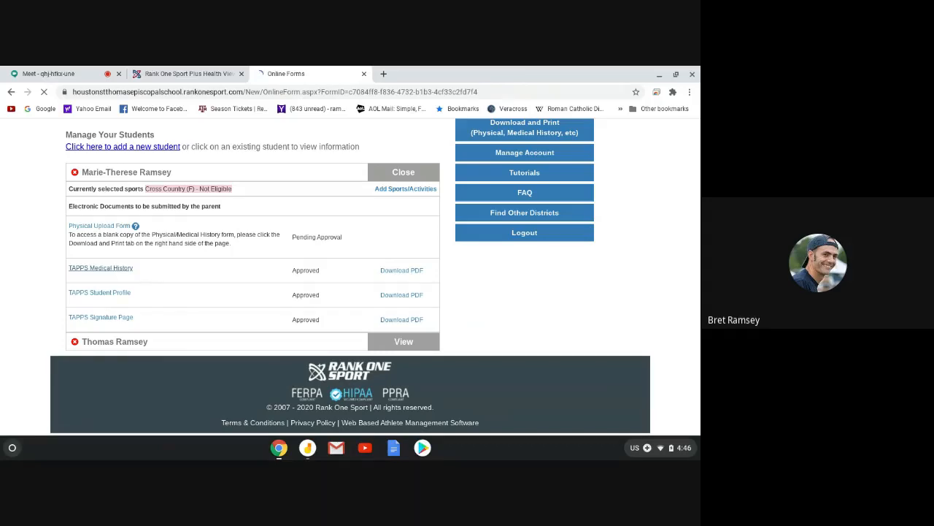
left_click(101, 267)
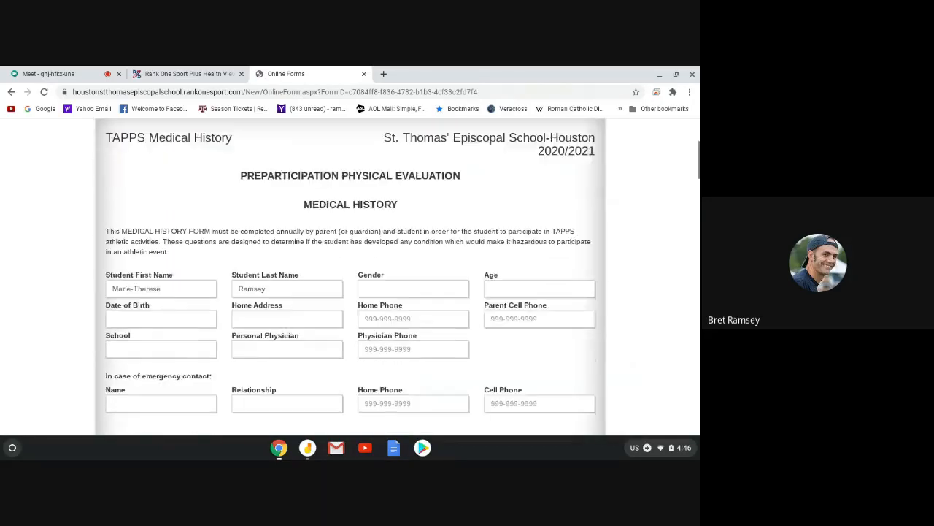
Review the medical history questions and signature fields, then go back to the document list
scroll("down", 3)
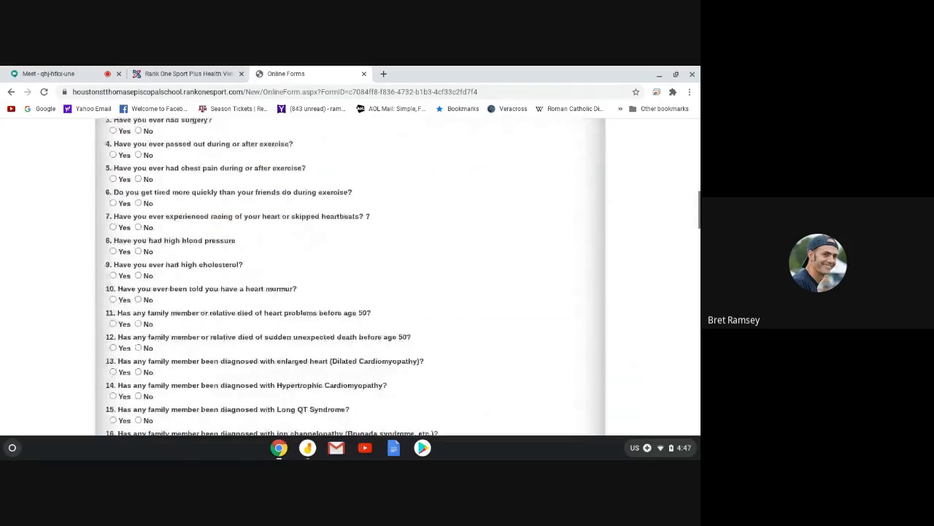
scroll("down", 3)
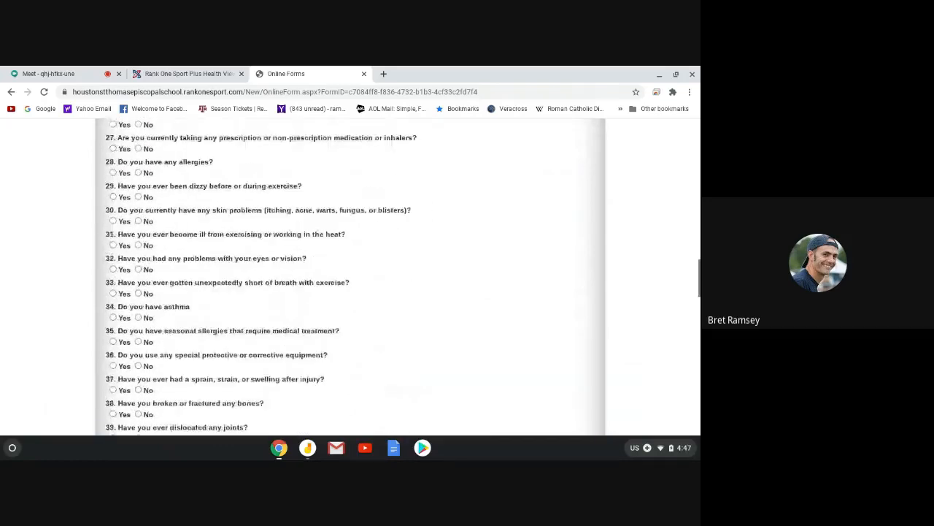
scroll("down", 3)
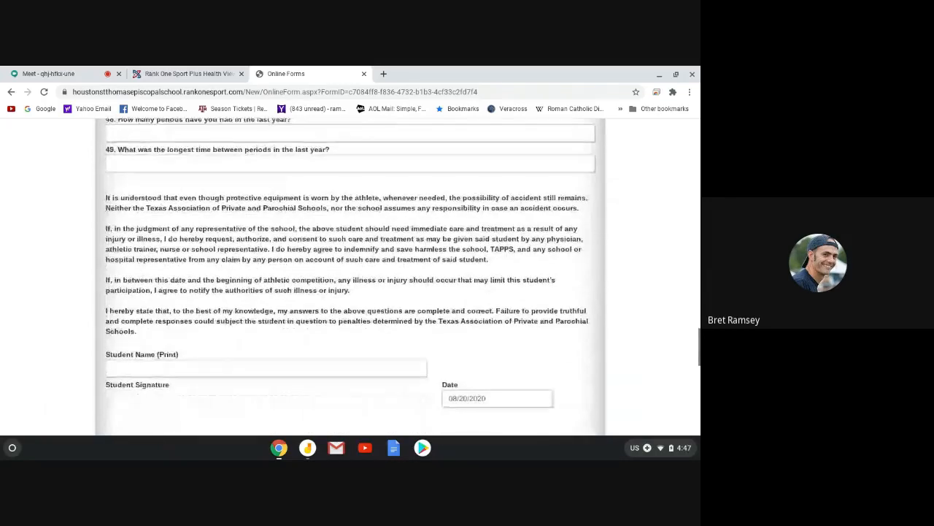
scroll("down", 3)
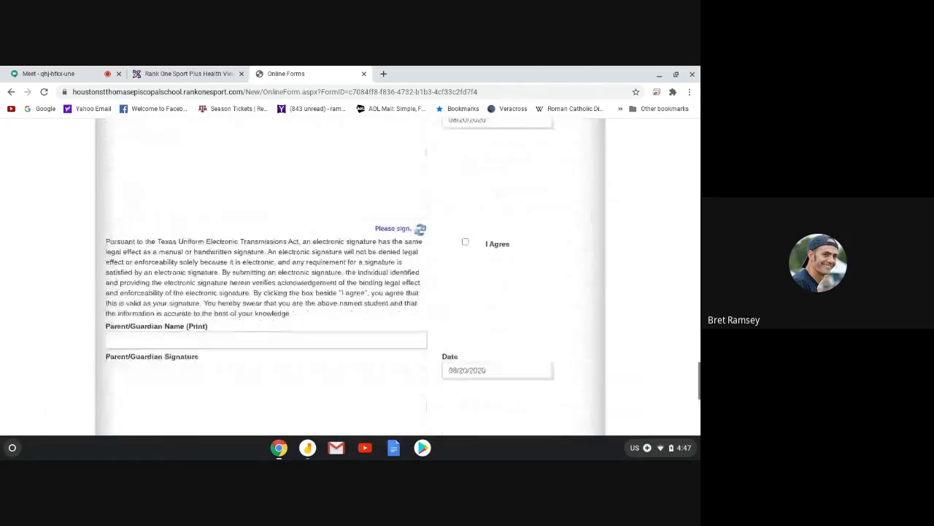
scroll("up", 3)
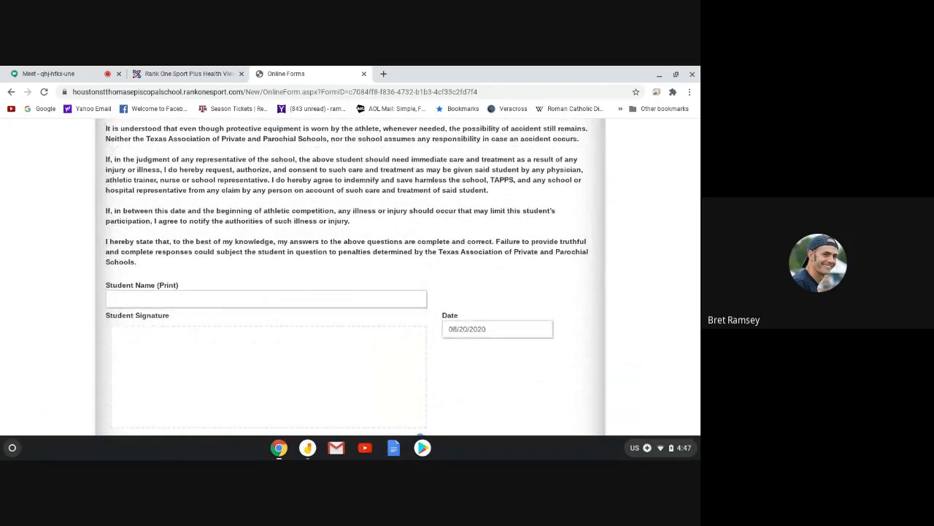
scroll("down", 3)
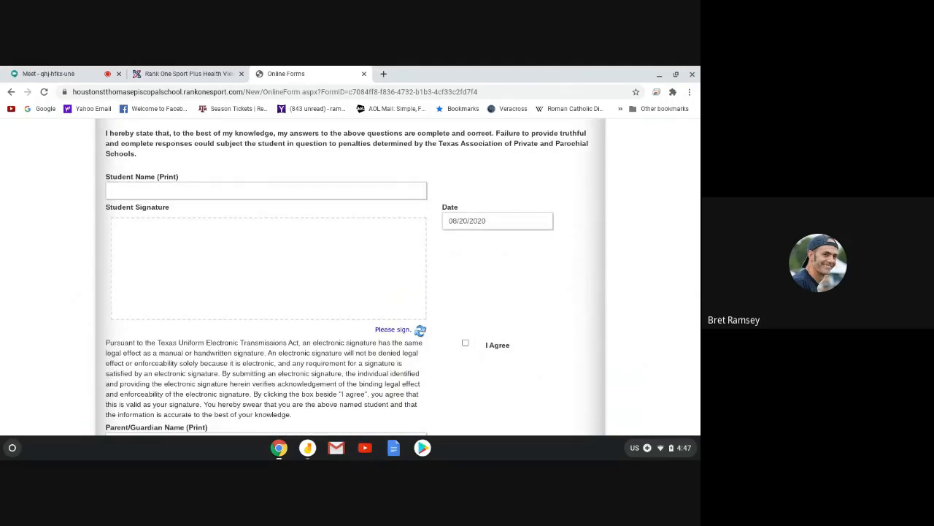
scroll("down", 3)
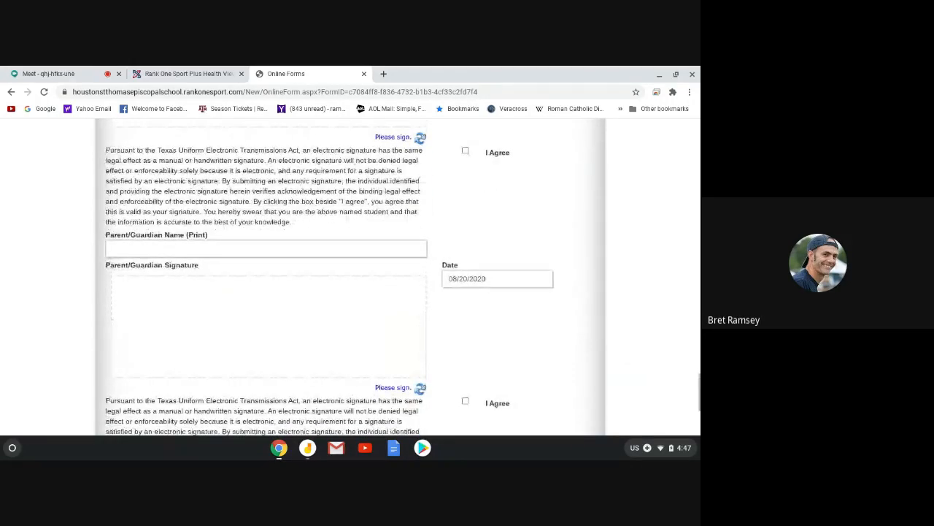
scroll("down", 3)
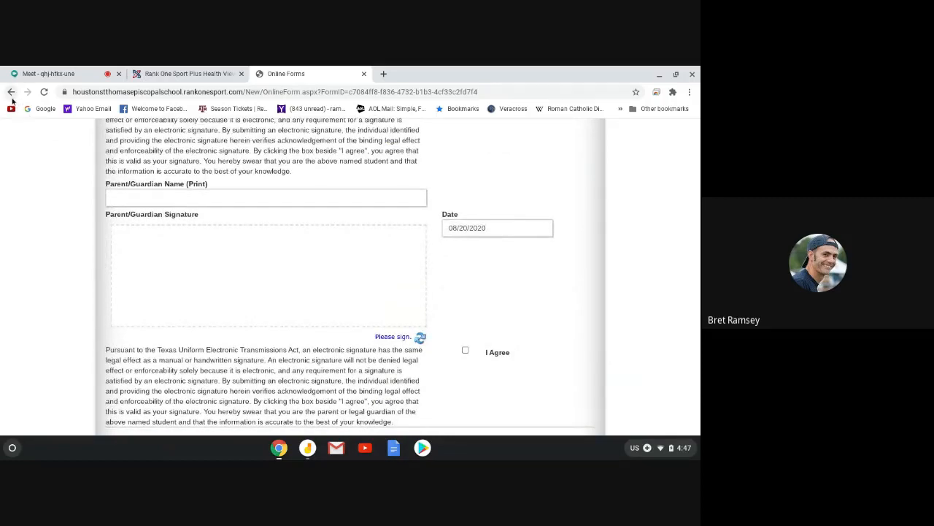
left_click(11, 90)
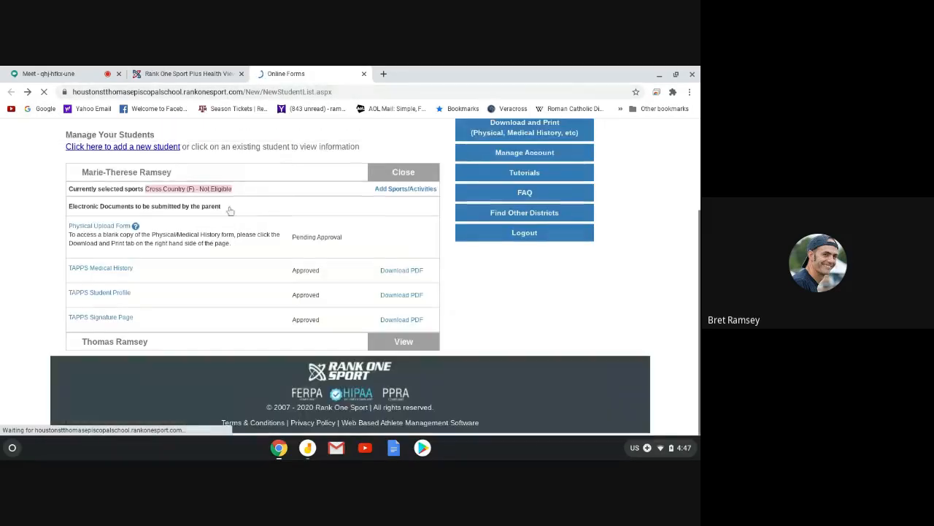
left_click(99, 292)
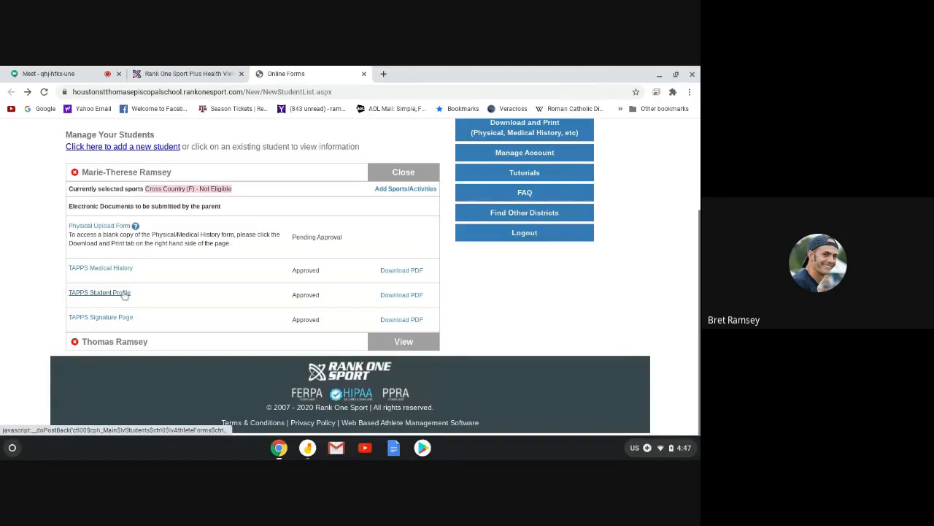
left_click(100, 292)
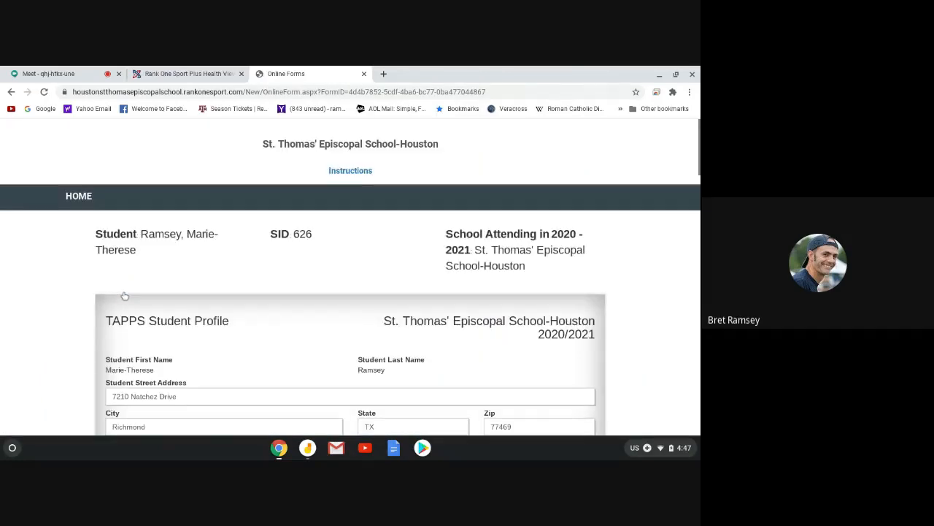
scroll("down", 3)
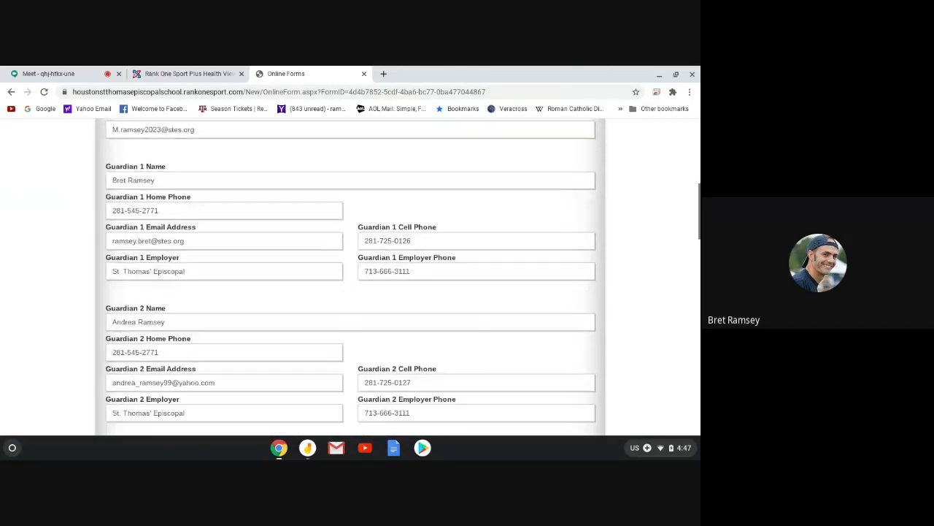
scroll("down", 3)
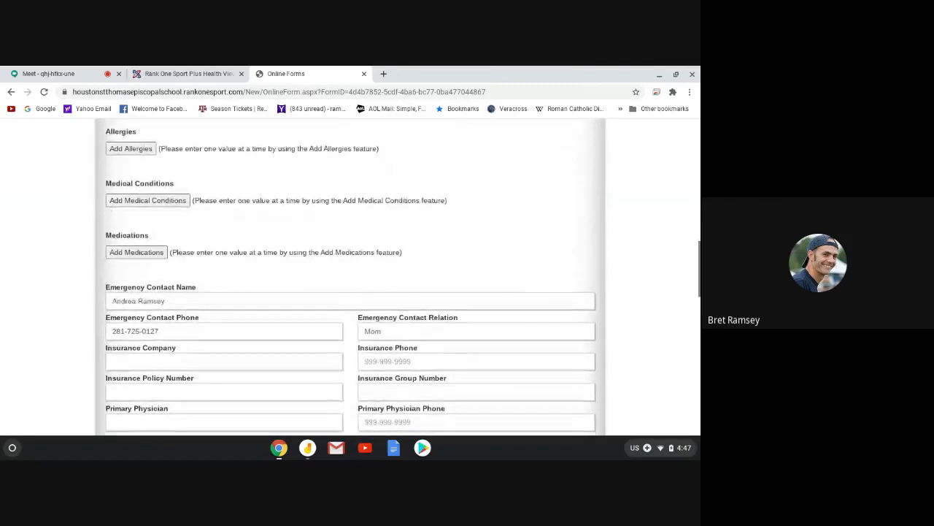
scroll("down", 3)
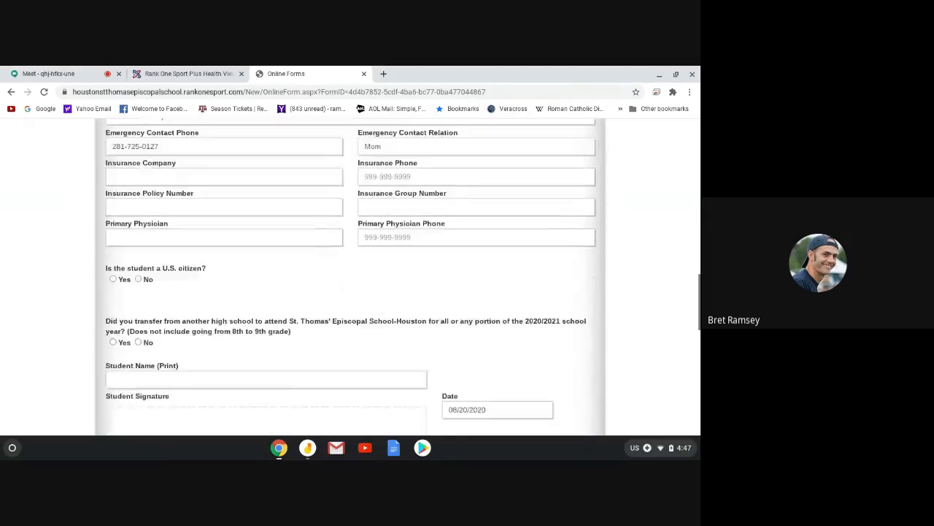
scroll("down", 3)
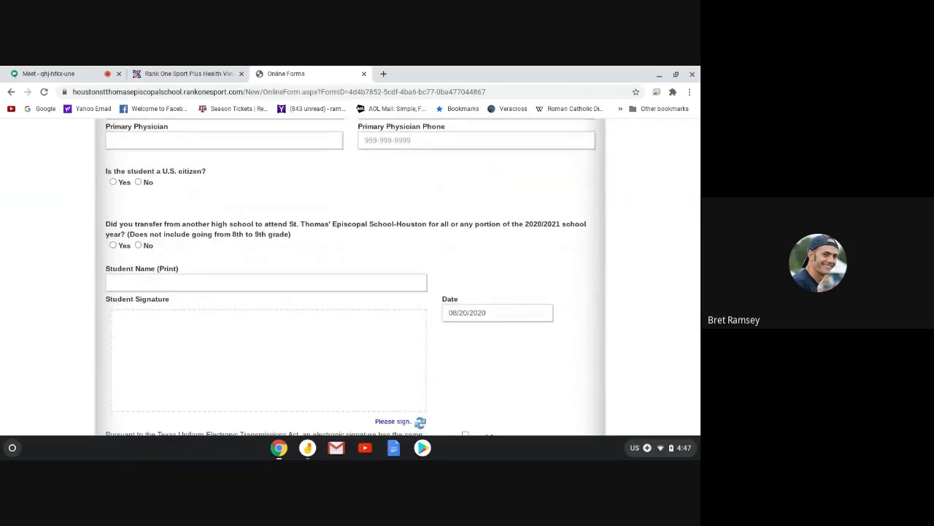
scroll("down", 3)
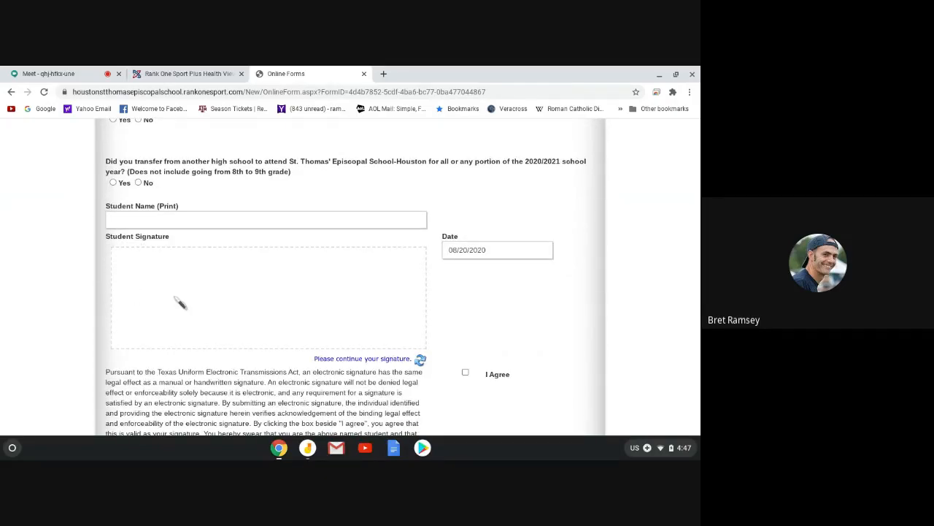
scroll("down", 3)
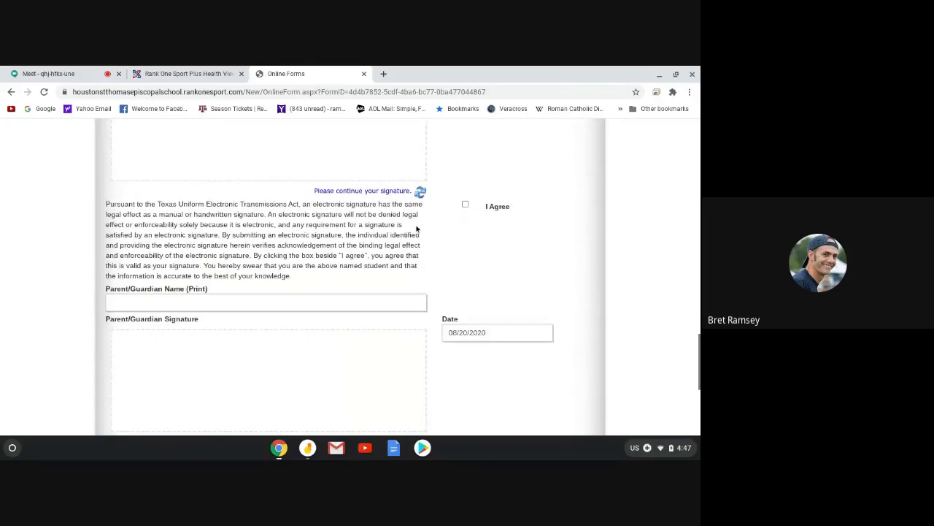
left_click(233, 302)
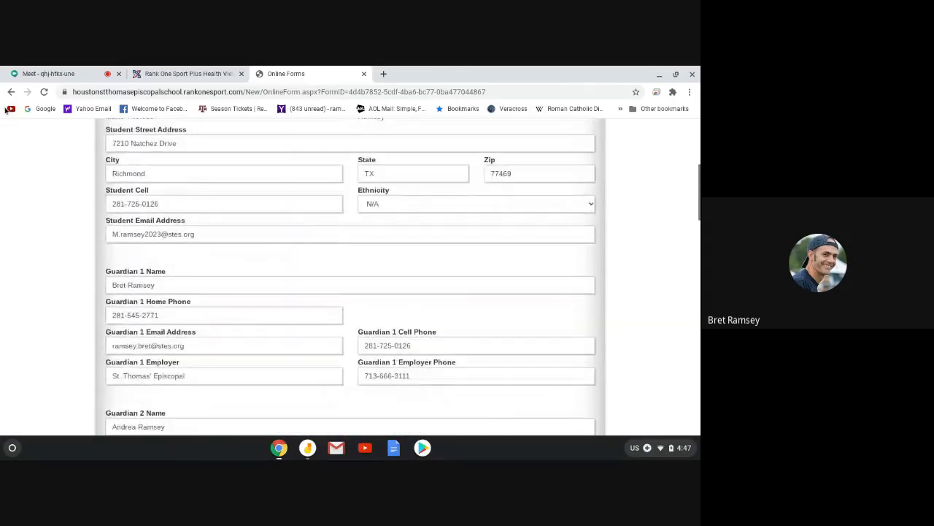
left_click(12, 90)
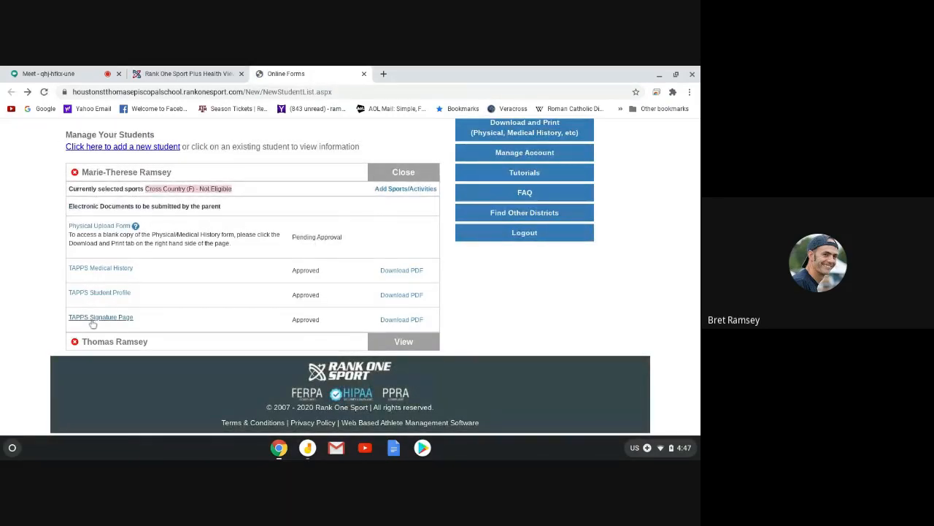
left_click(101, 317)
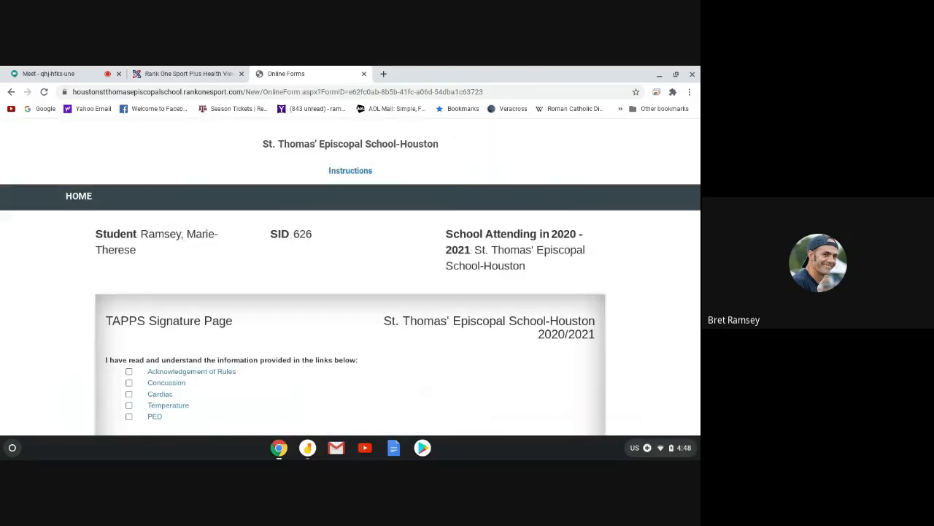
scroll("down", 3)
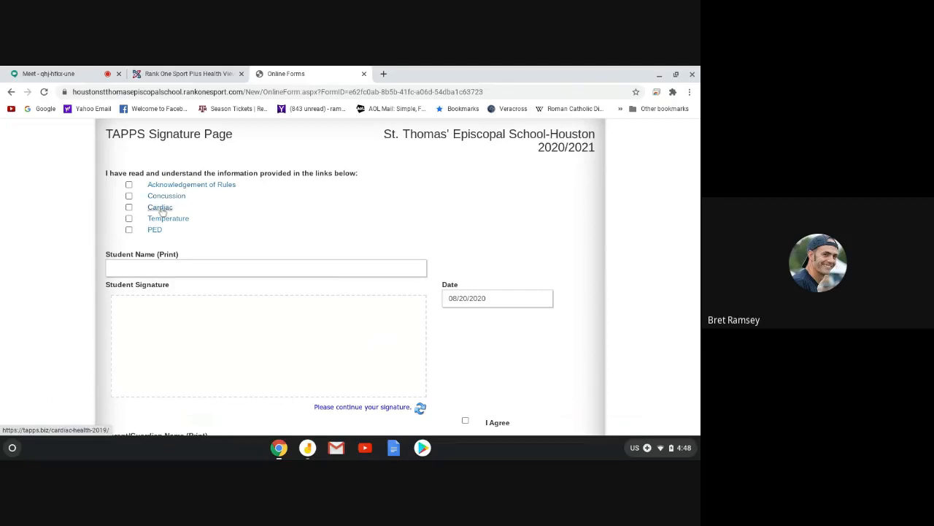
mouse_move(161, 207)
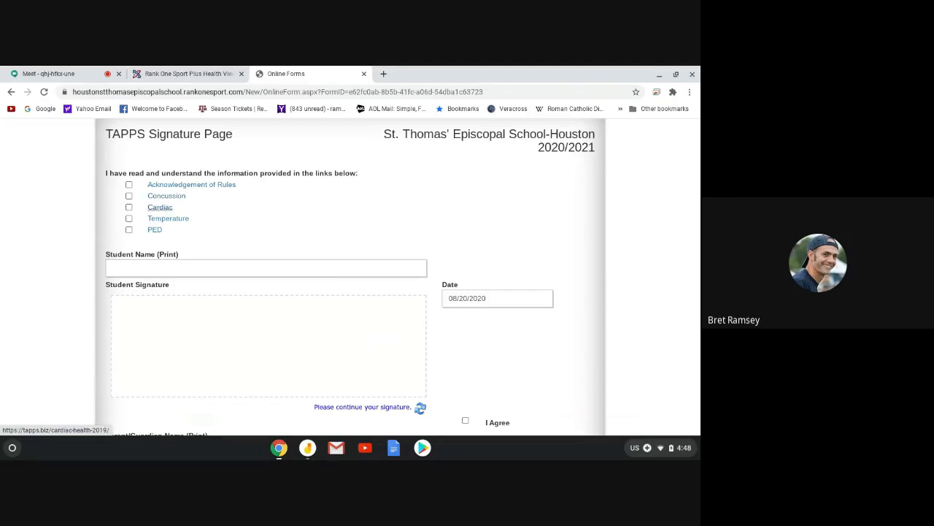
mouse_move(168, 218)
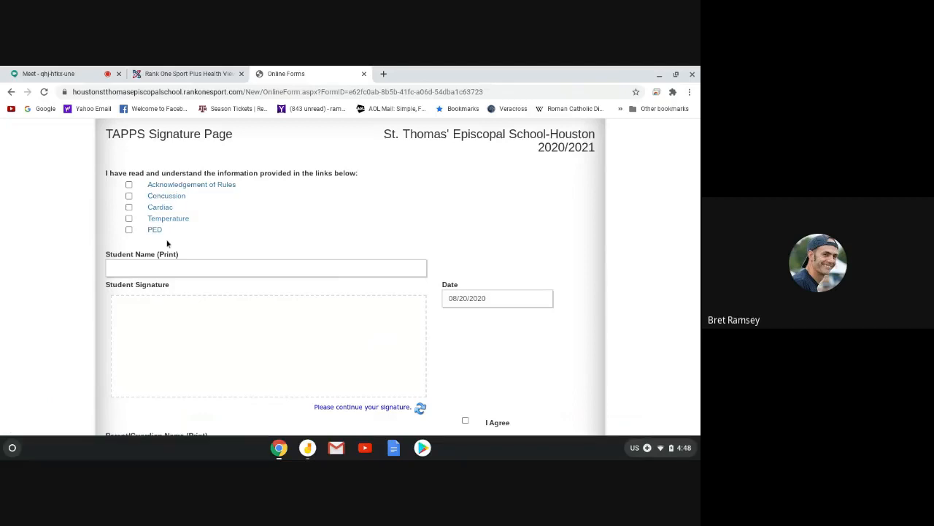
mouse_move(167, 201)
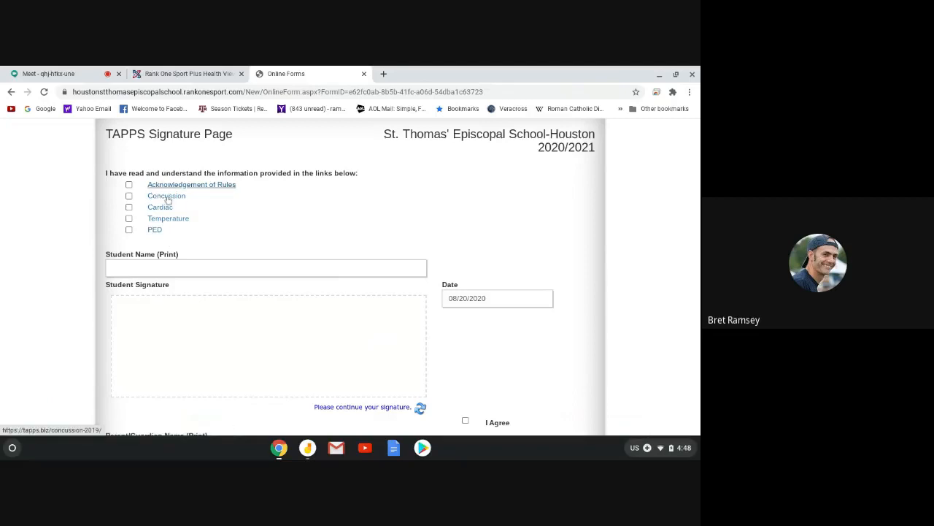
mouse_move(172, 218)
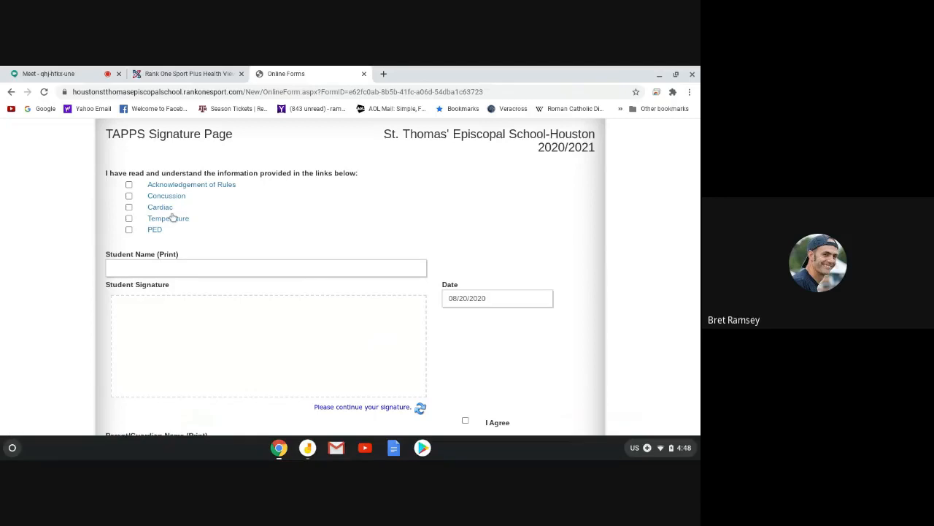
mouse_move(175, 209)
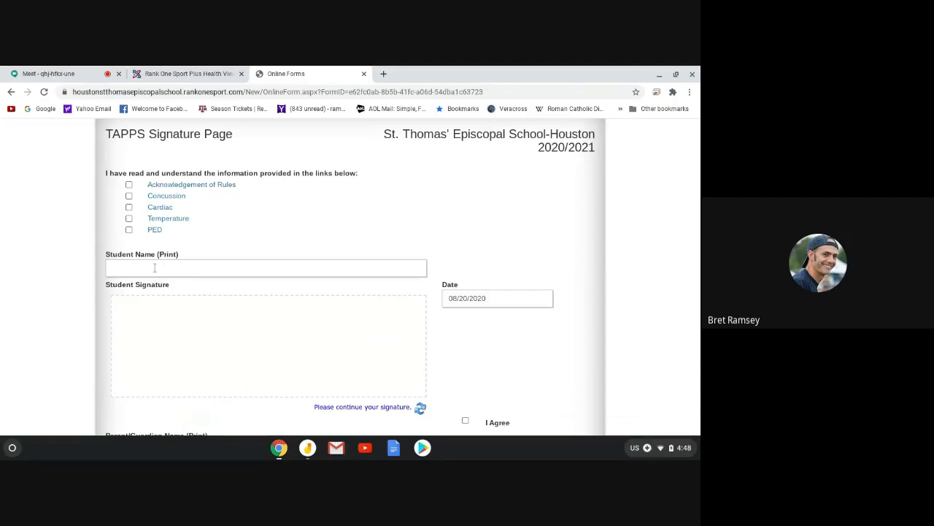
scroll("down", 3)
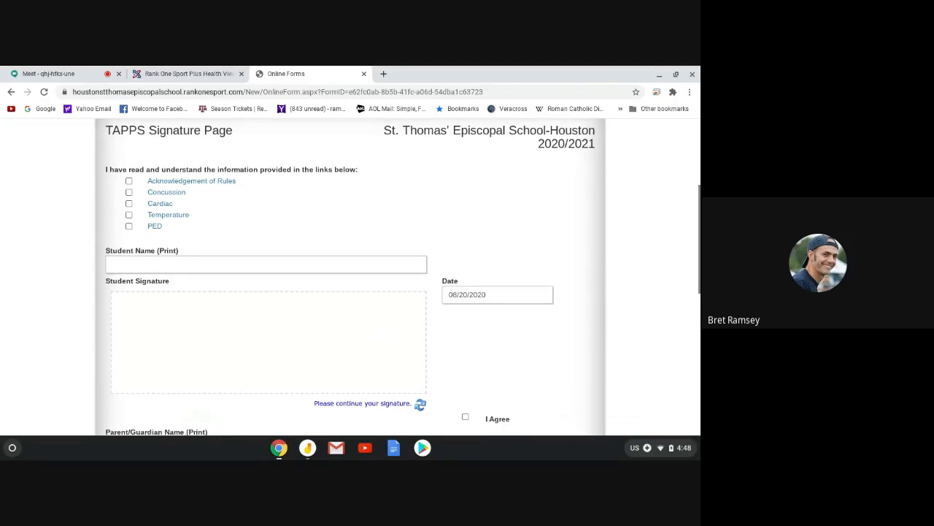
scroll("down", 3)
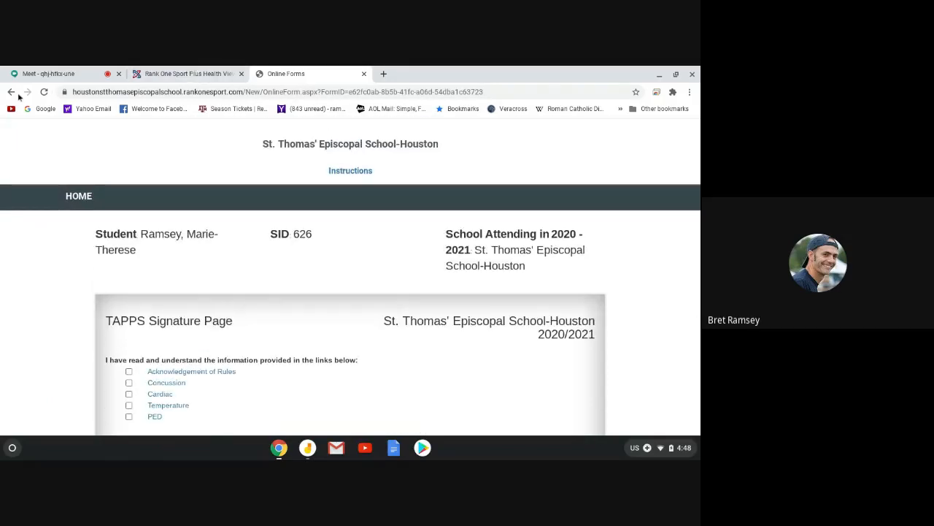
left_click(12, 90)
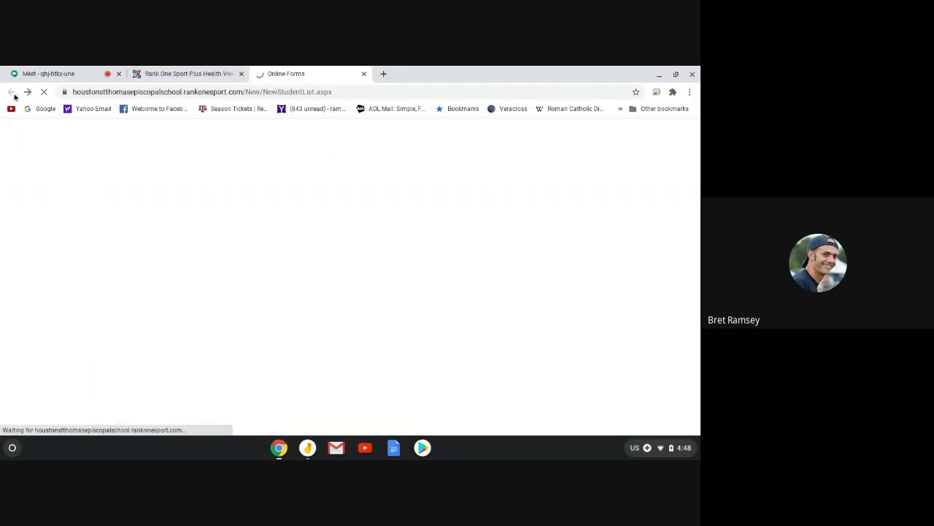